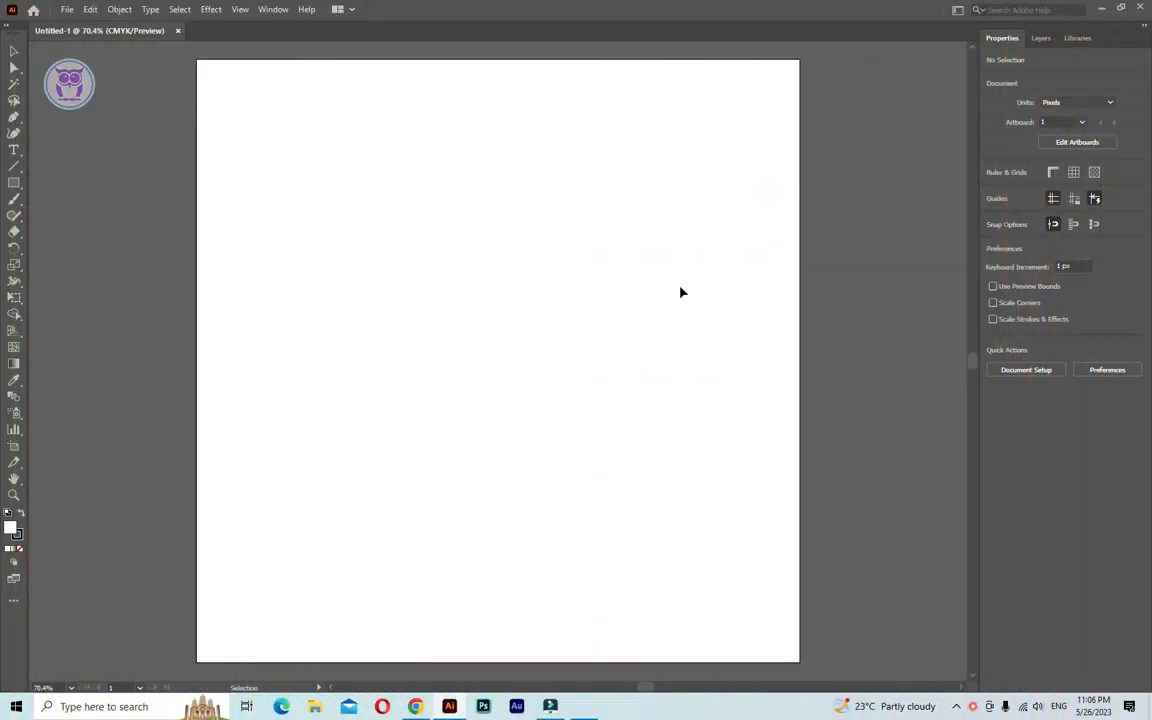
{"action": "mouse_move", "coordinate": [624, 380]}
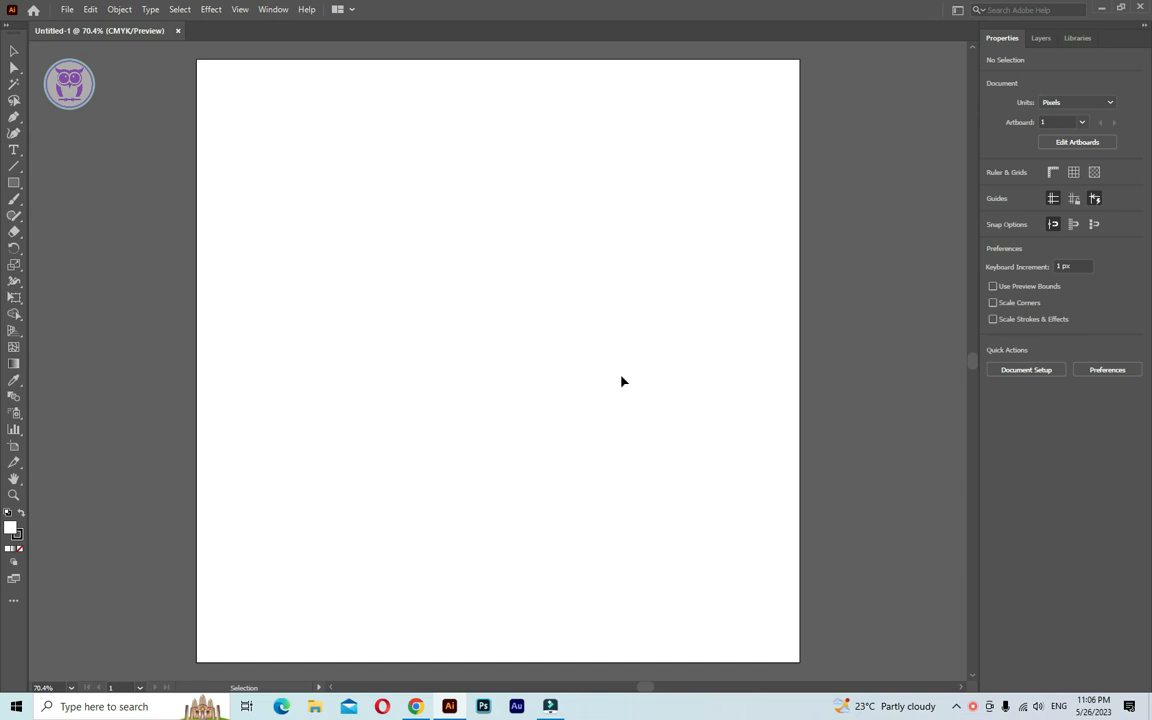
- Draw a tall ellipse on the right of the artboard and fill it solid black
{"action": "left_click", "coordinate": [14, 184]}
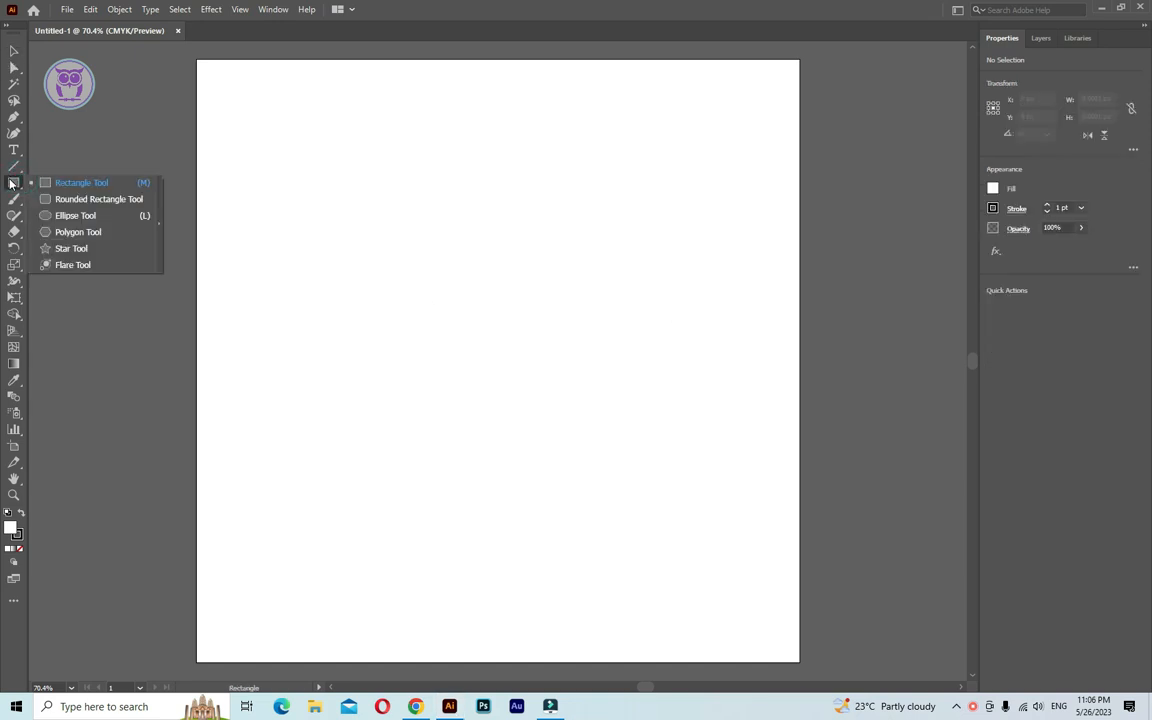
{"action": "left_click", "coordinate": [76, 216]}
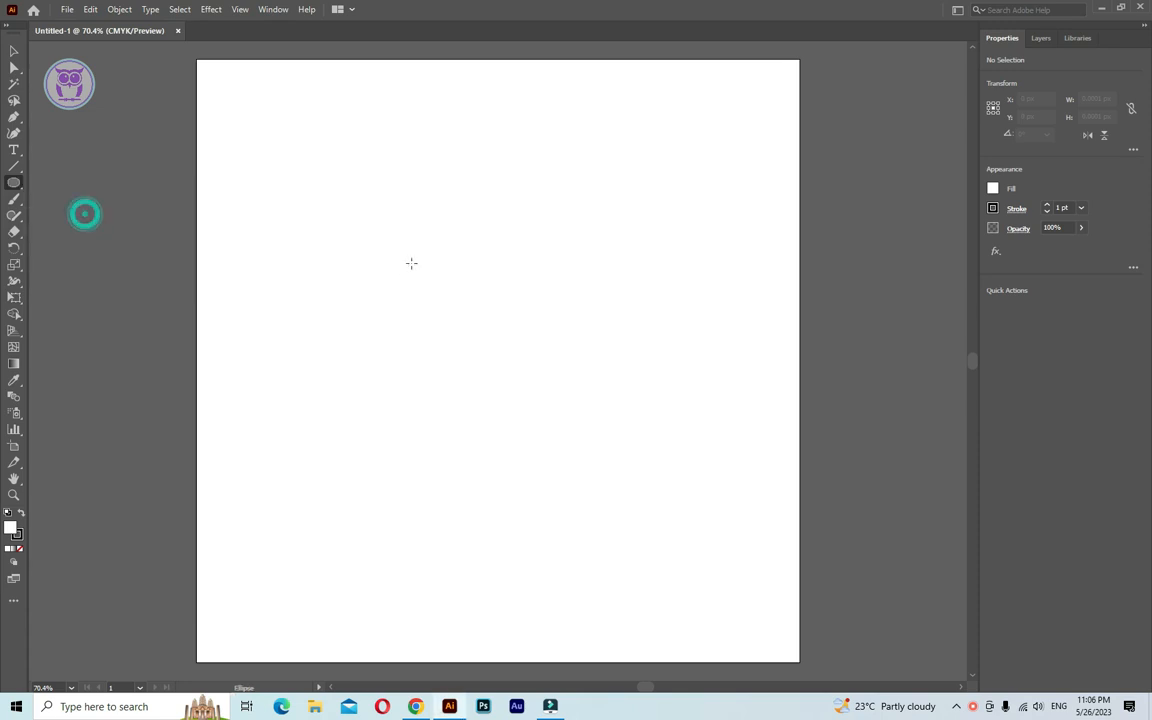
{"action": "mouse_move", "coordinate": [576, 228]}
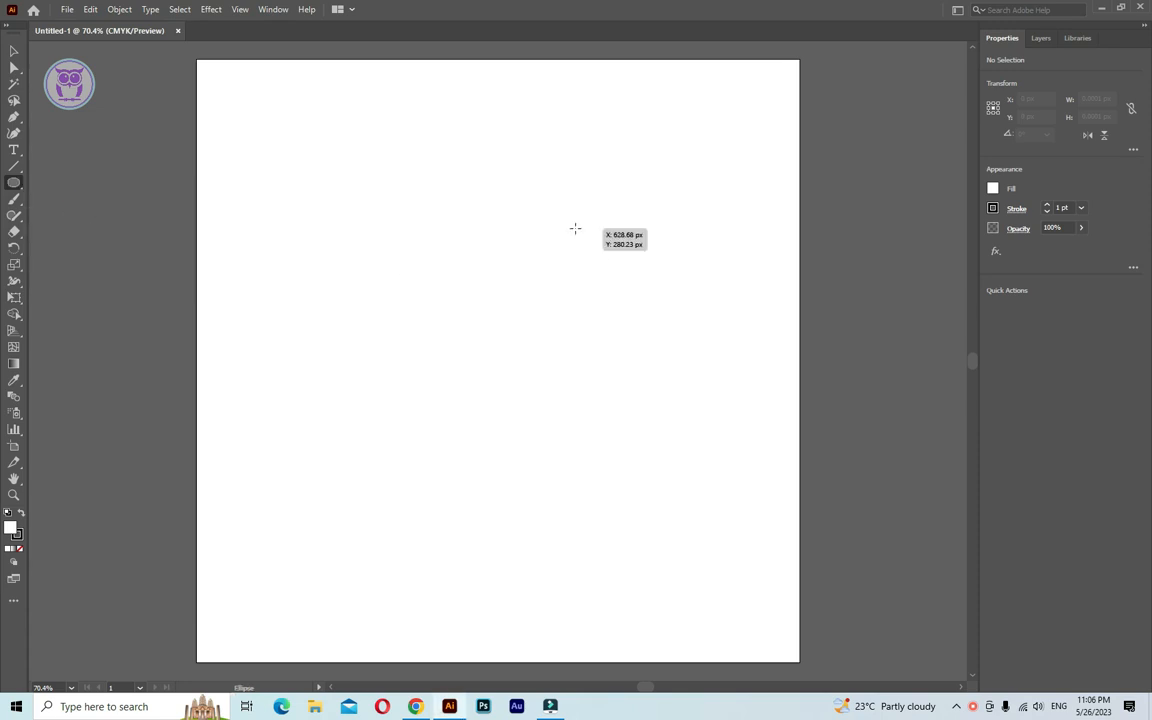
{"action": "left_click_drag", "start_coordinate": [576, 224], "coordinate": [680, 452]}
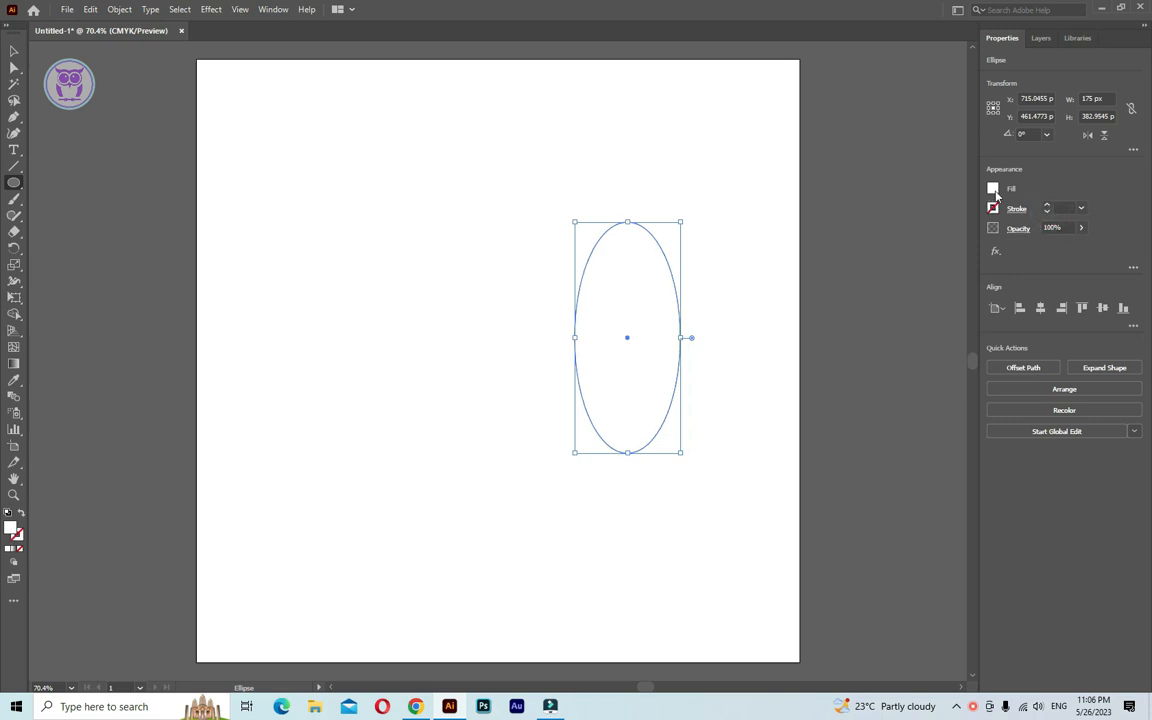
{"action": "left_click", "coordinate": [992, 188]}
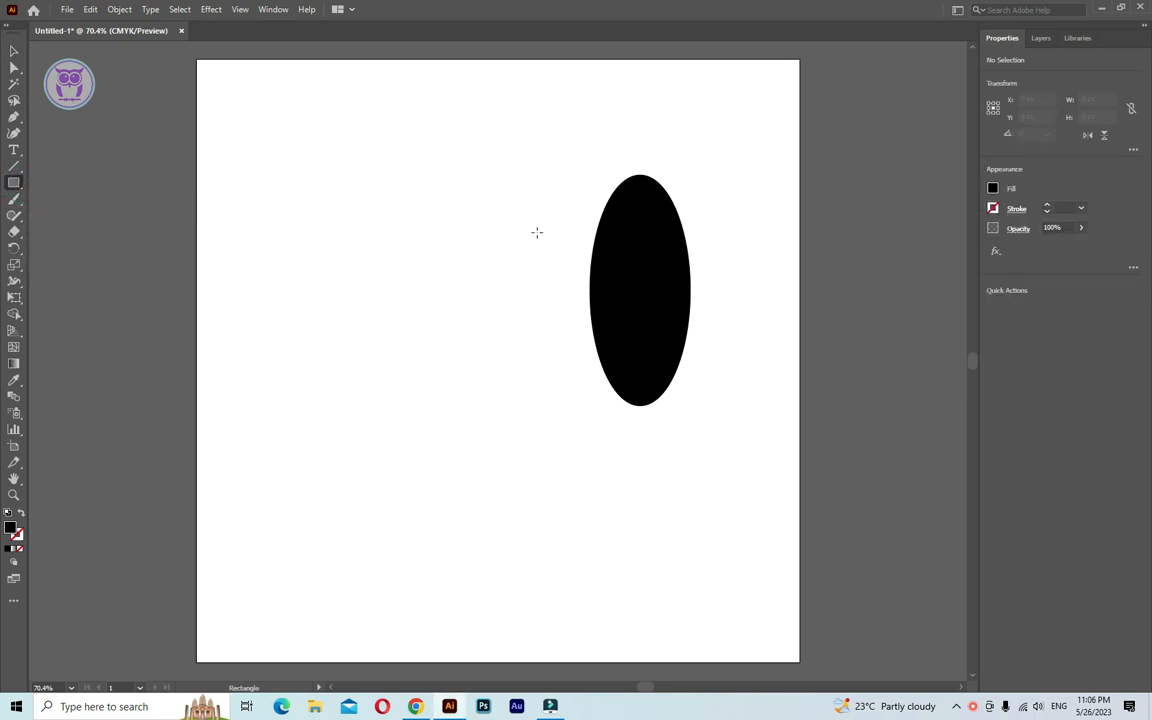
- Cover the left half of the ellipse with a rectangle and unite them into a D shape
{"action": "left_click_drag", "start_coordinate": [552, 178], "coordinate": [636, 400]}
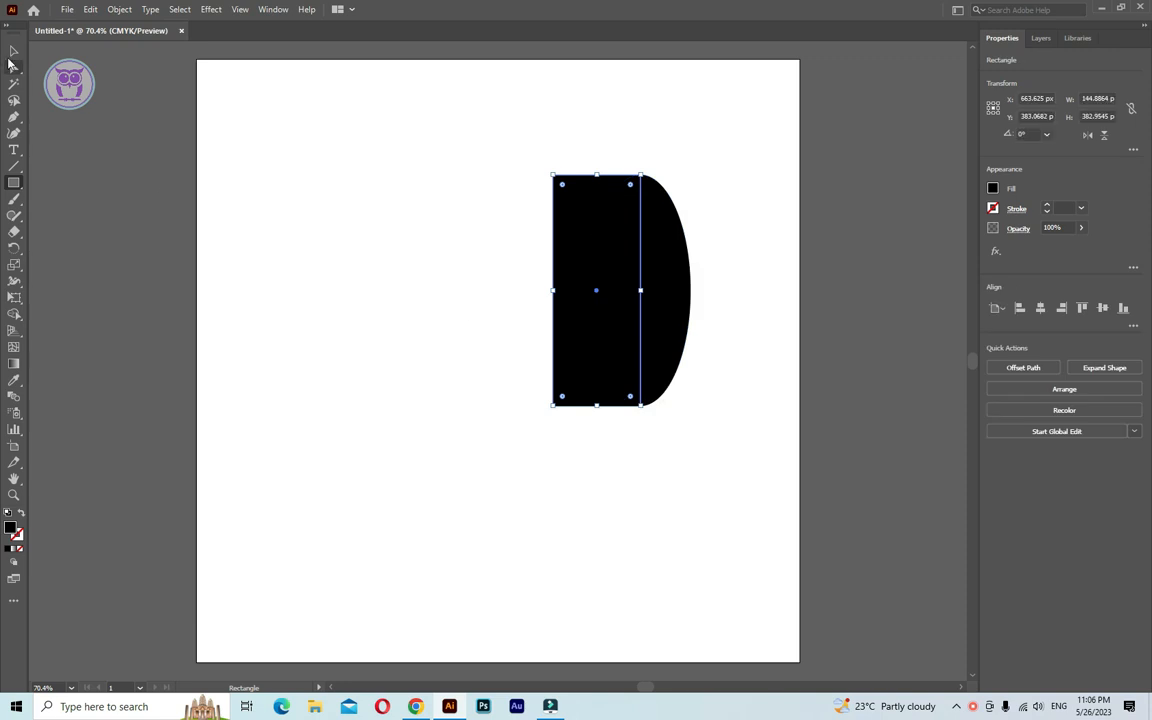
{"action": "left_click", "coordinate": [222, 140]}
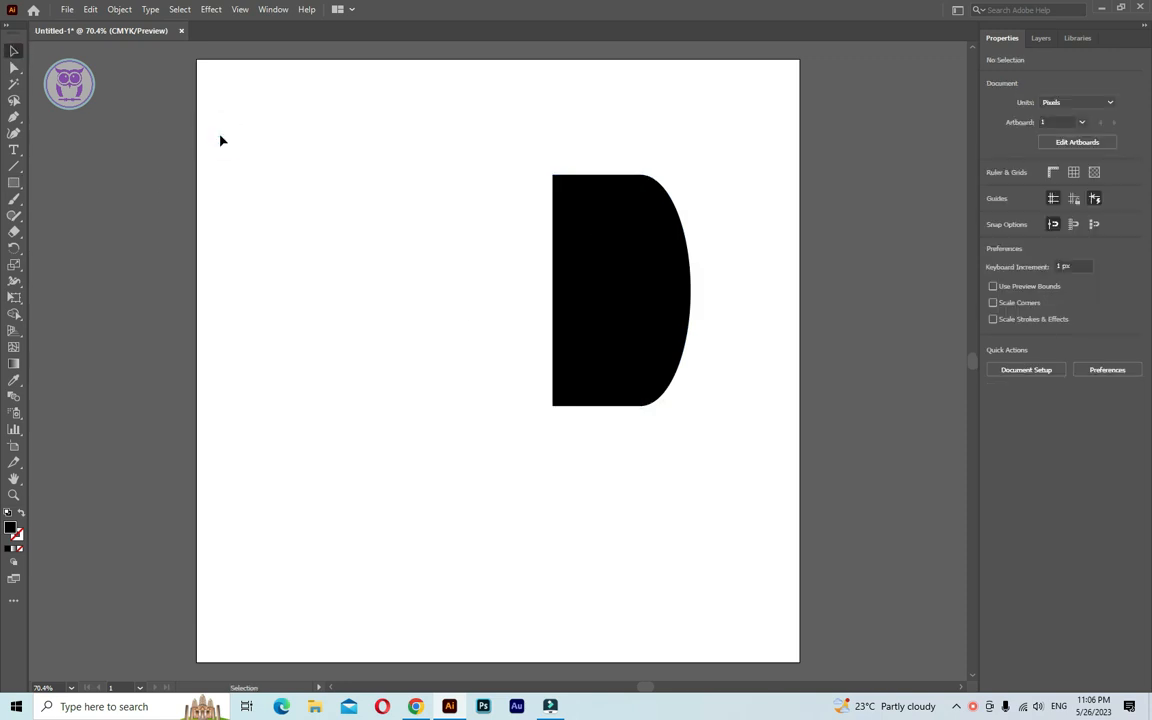
{"action": "mouse_move", "coordinate": [528, 150]}
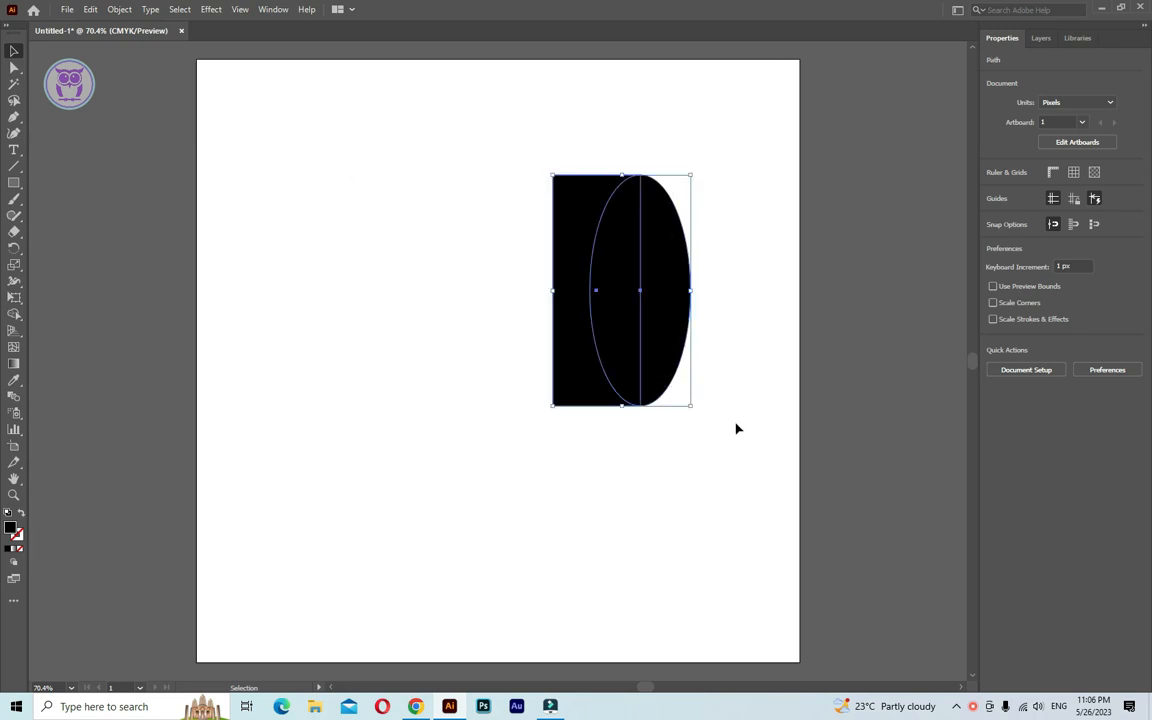
{"action": "left_click", "coordinate": [620, 290]}
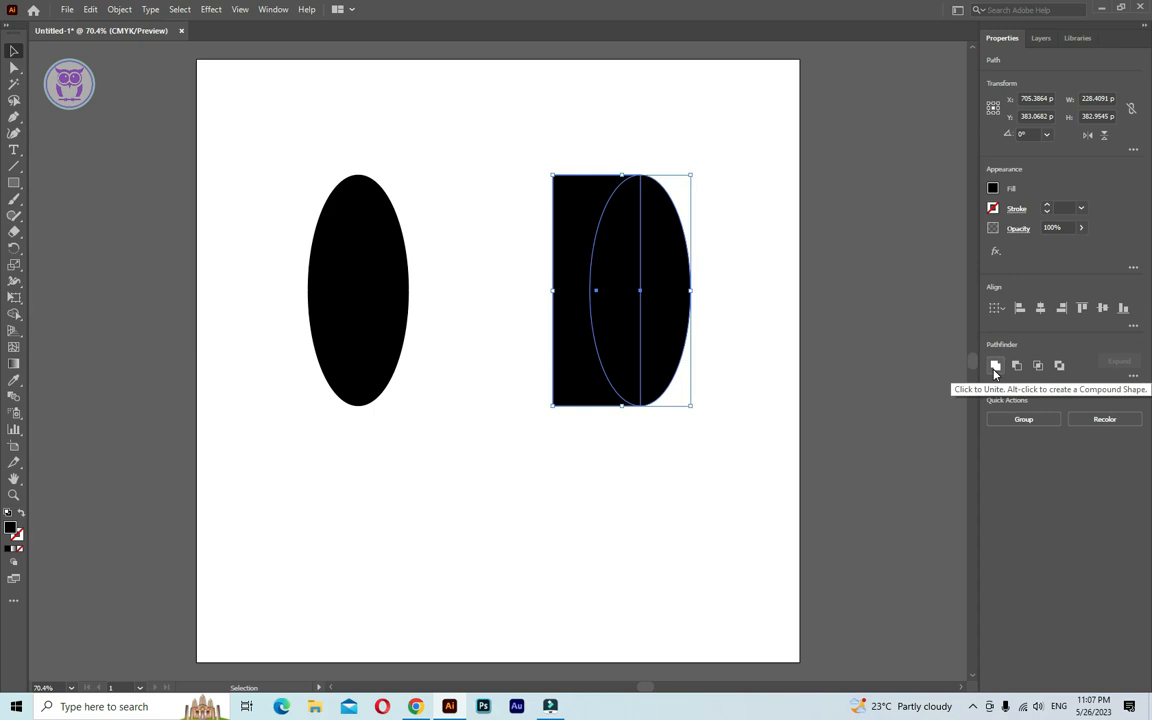
{"action": "left_click", "coordinate": [996, 364]}
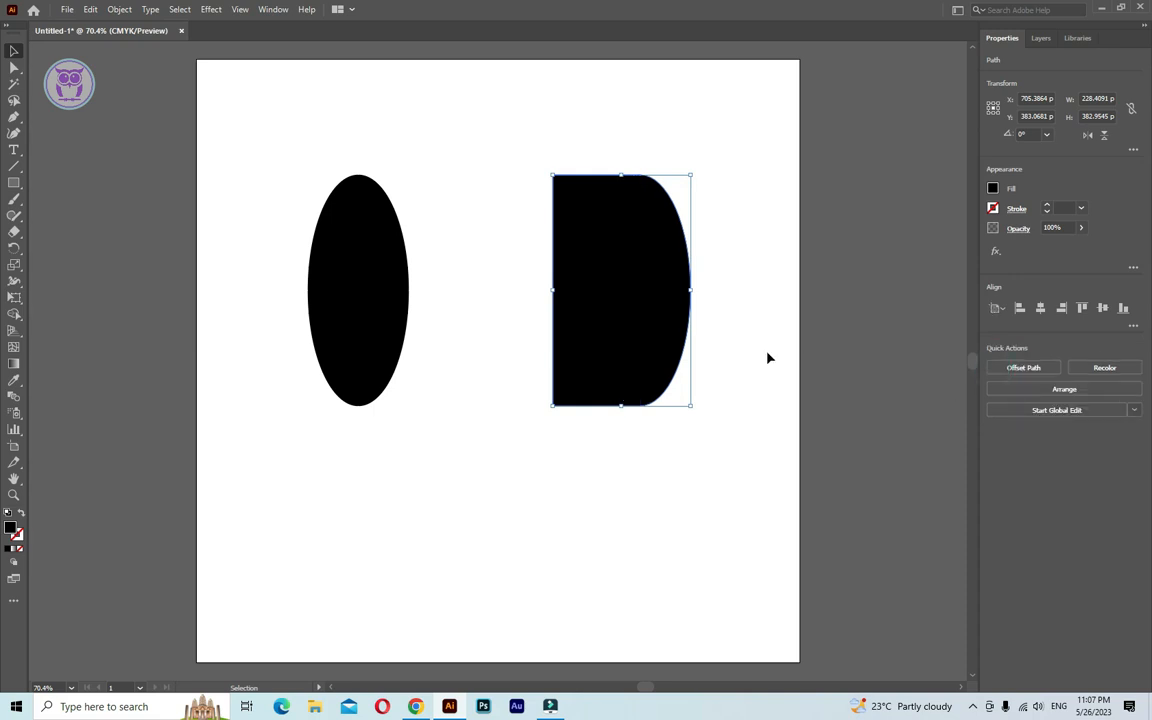
{"action": "left_click_drag", "start_coordinate": [624, 290], "coordinate": [616, 296]}
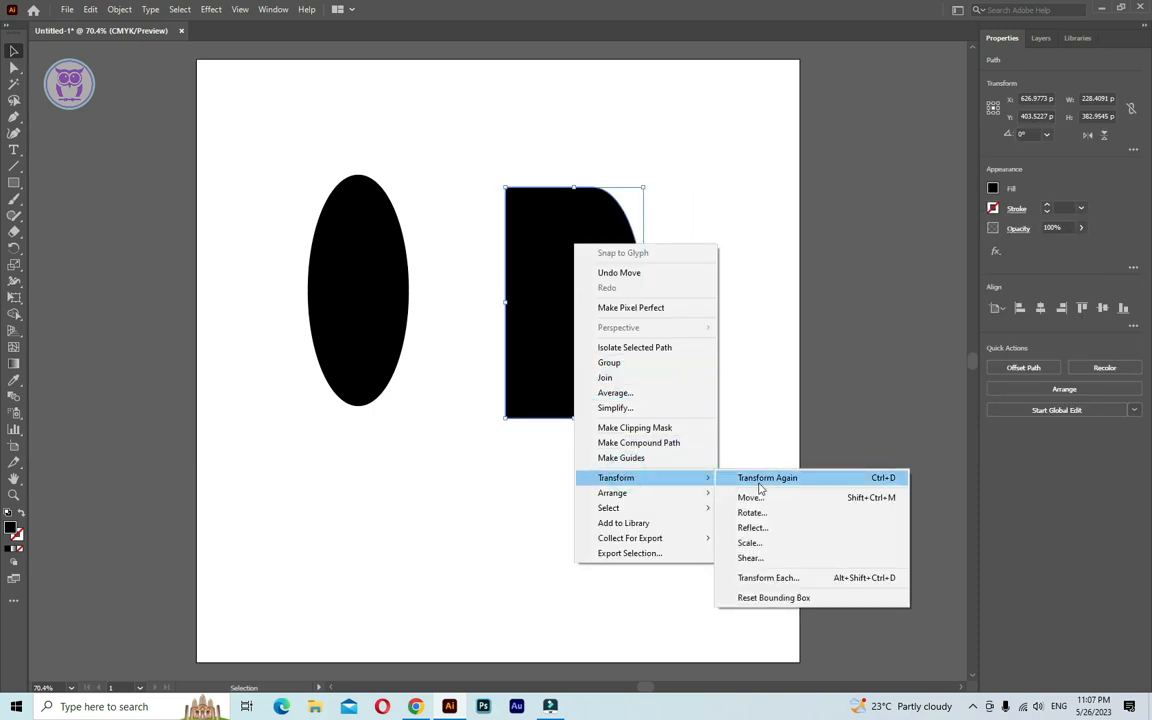
- Reflect a vertical copy of the D shape to form the black barrel tire body
{"action": "left_click", "coordinate": [752, 528]}
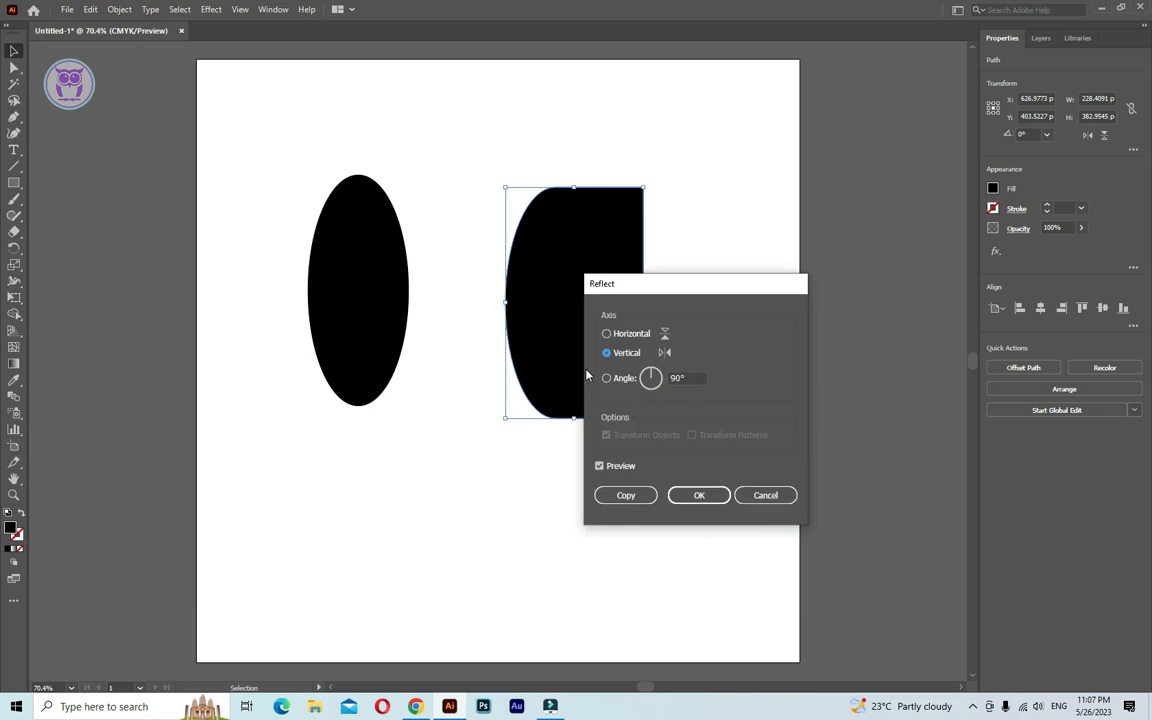
{"action": "left_click", "coordinate": [700, 496]}
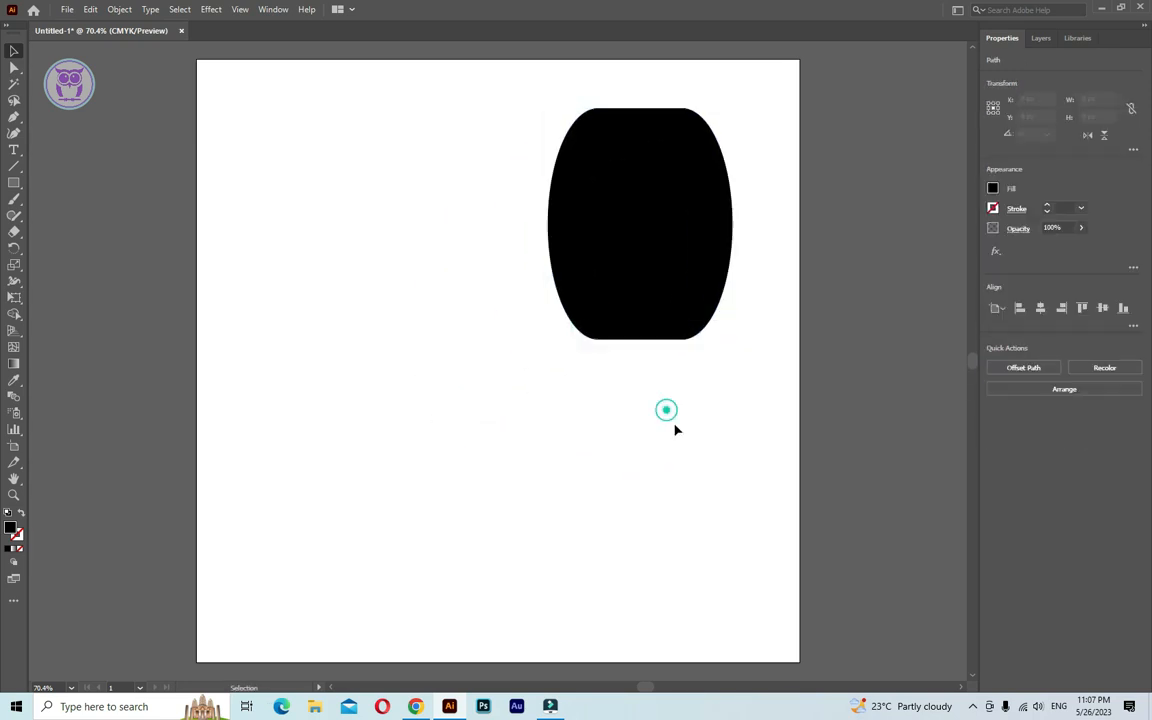
- Draw two concentric circles at lower left forming a small black hub ring
{"action": "left_click", "coordinate": [16, 188]}
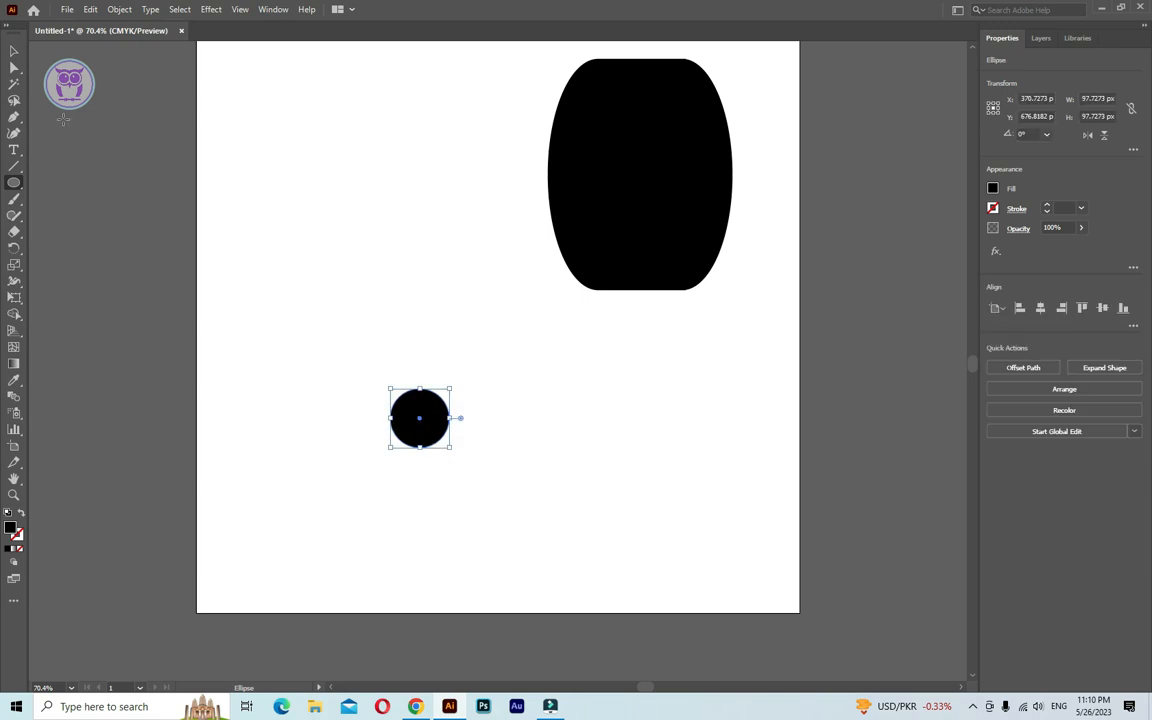
{"action": "left_click_drag", "start_coordinate": [420, 418], "coordinate": [508, 448]}
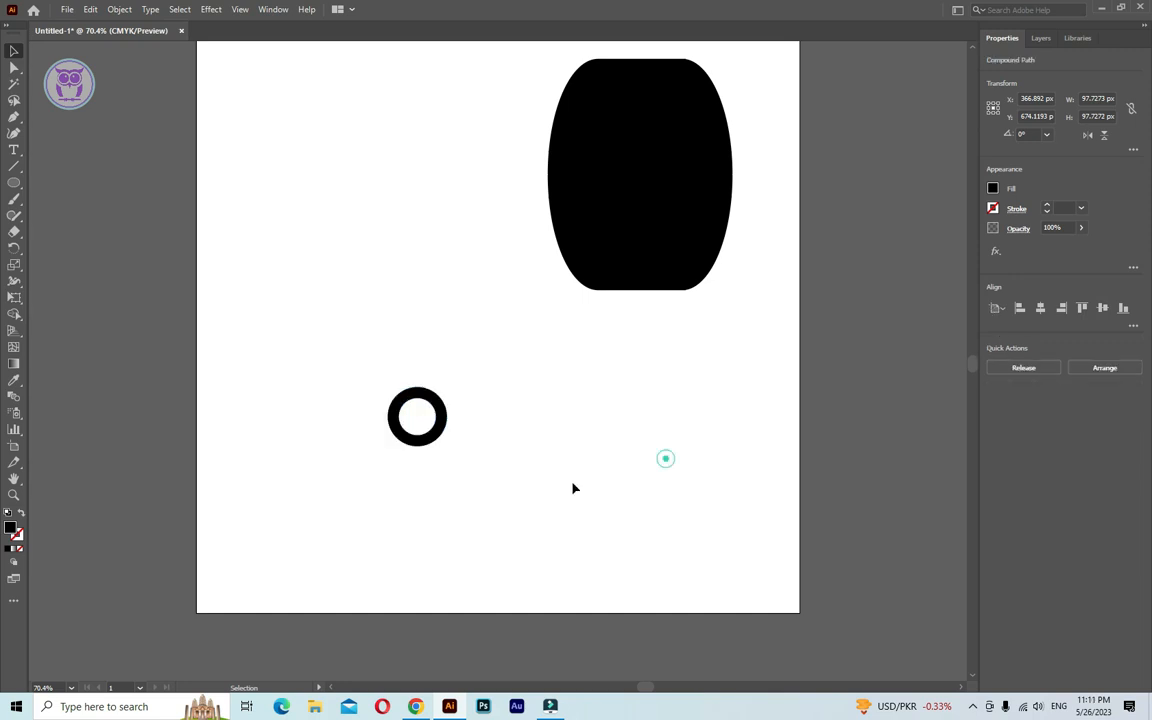
- Draw a thin tilted bar beside the ring and reflect a copy into a V
{"action": "left_click_drag", "start_coordinate": [416, 418], "coordinate": [428, 432]}
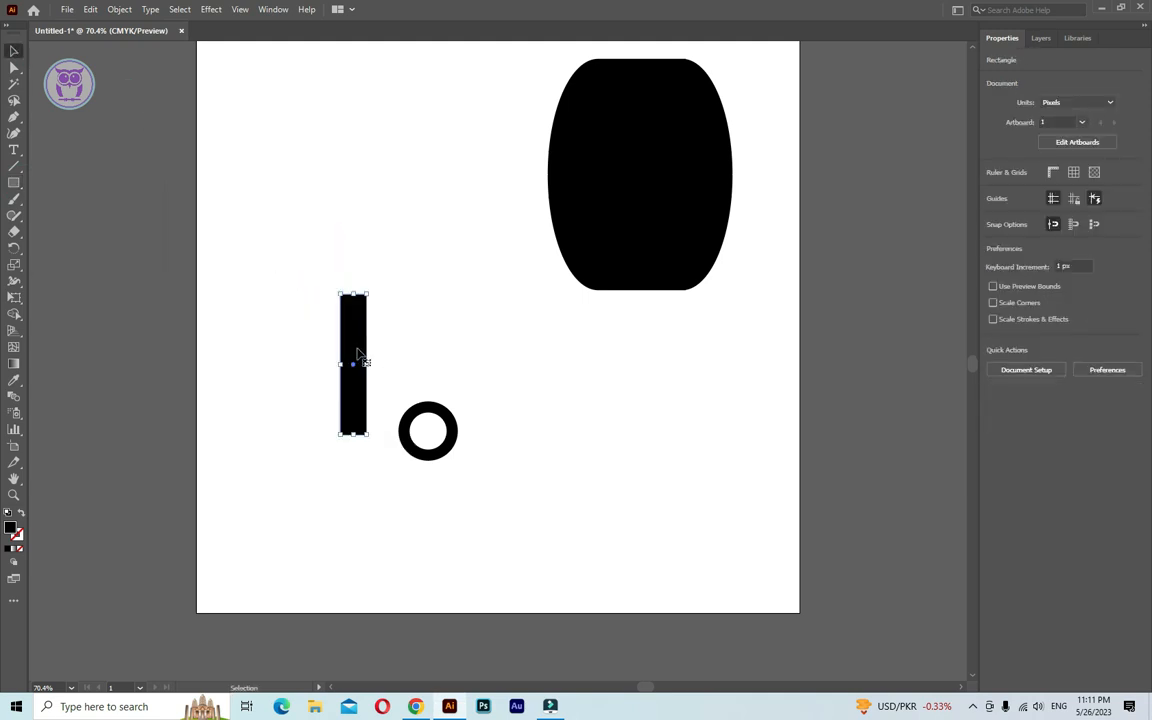
{"action": "right_click", "coordinate": [356, 364]}
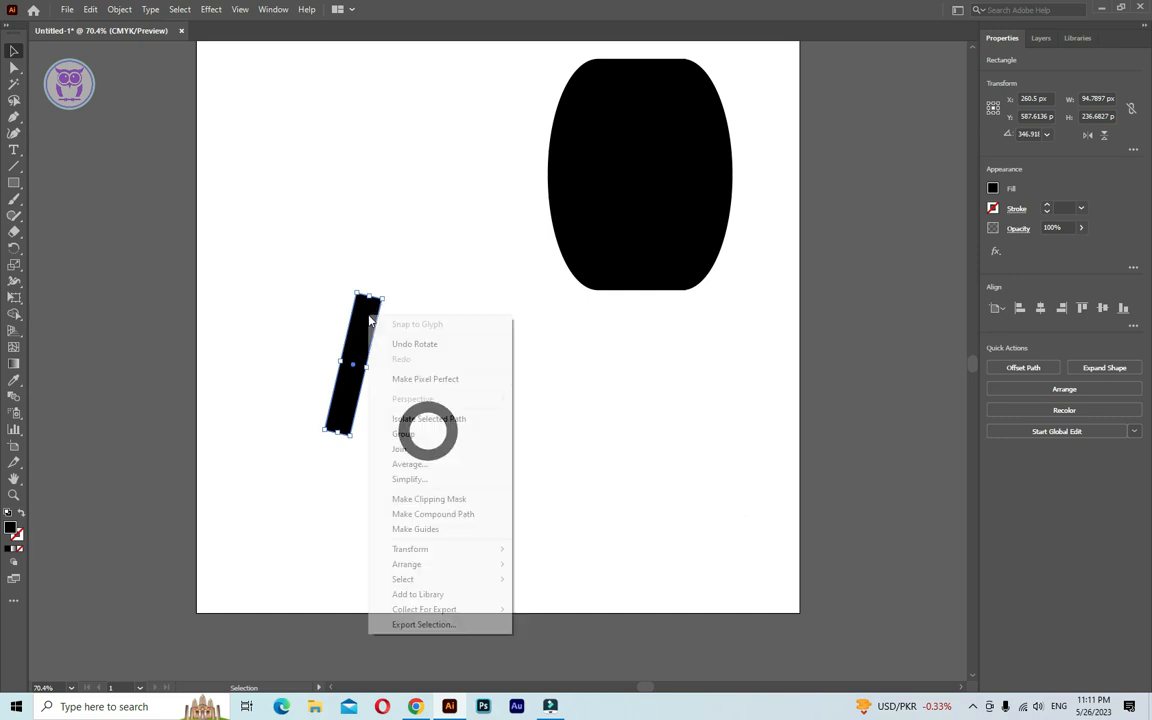
{"action": "mouse_move", "coordinate": [410, 548]}
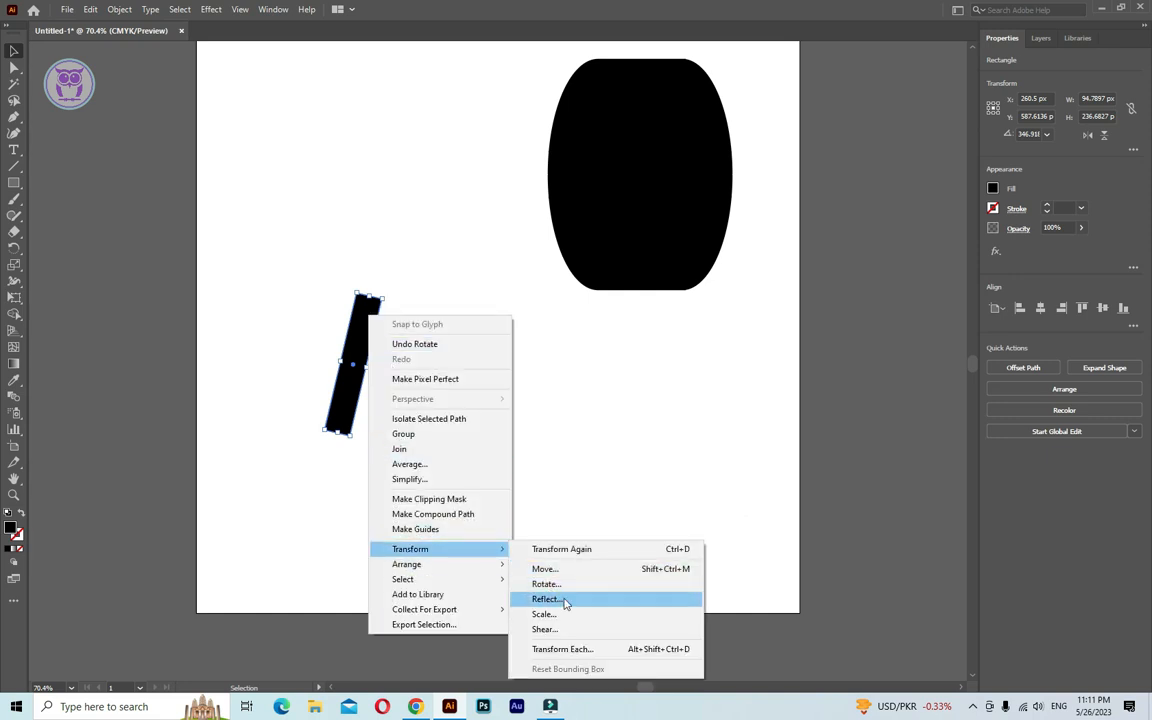
{"action": "left_click", "coordinate": [546, 598]}
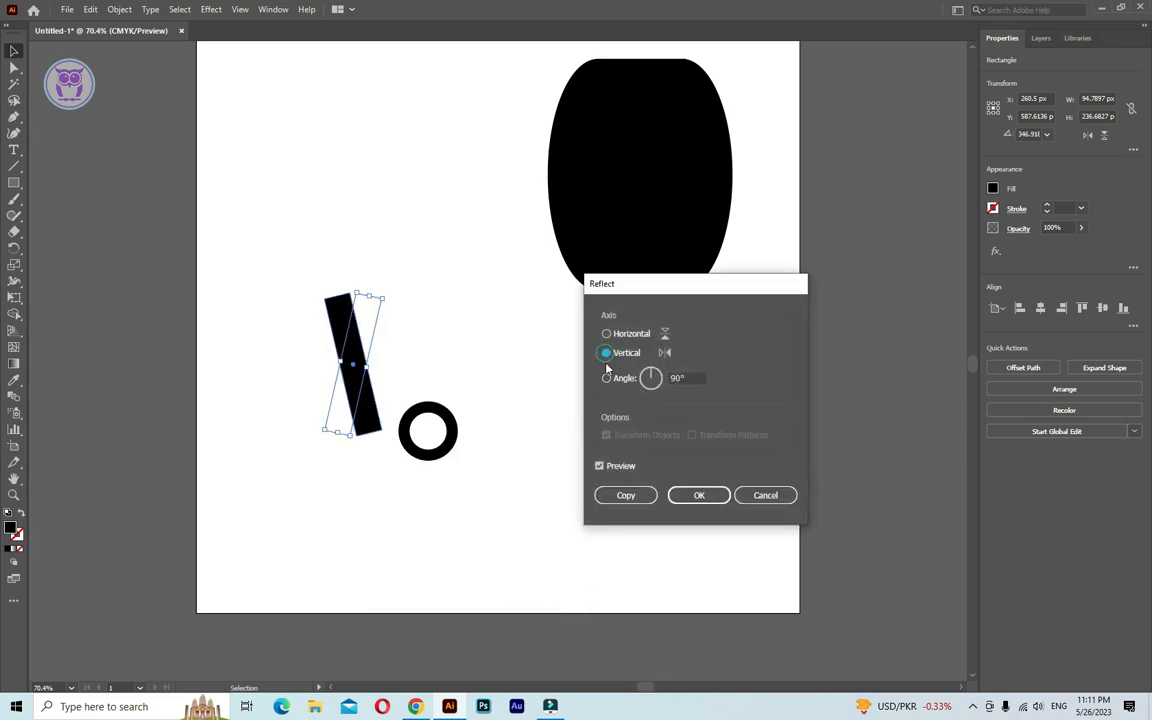
{"action": "left_click", "coordinate": [700, 496]}
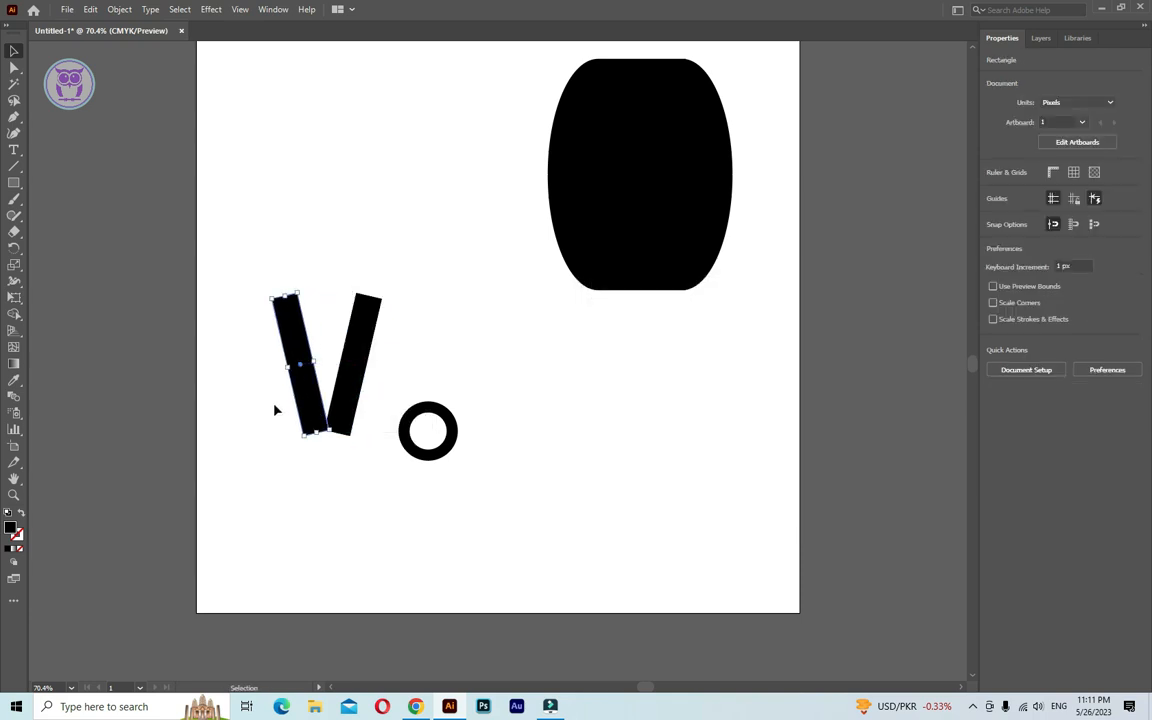
- Mirror the V pair top-to-bottom to complete eight spokes around the ring
{"action": "left_click", "coordinate": [324, 364]}
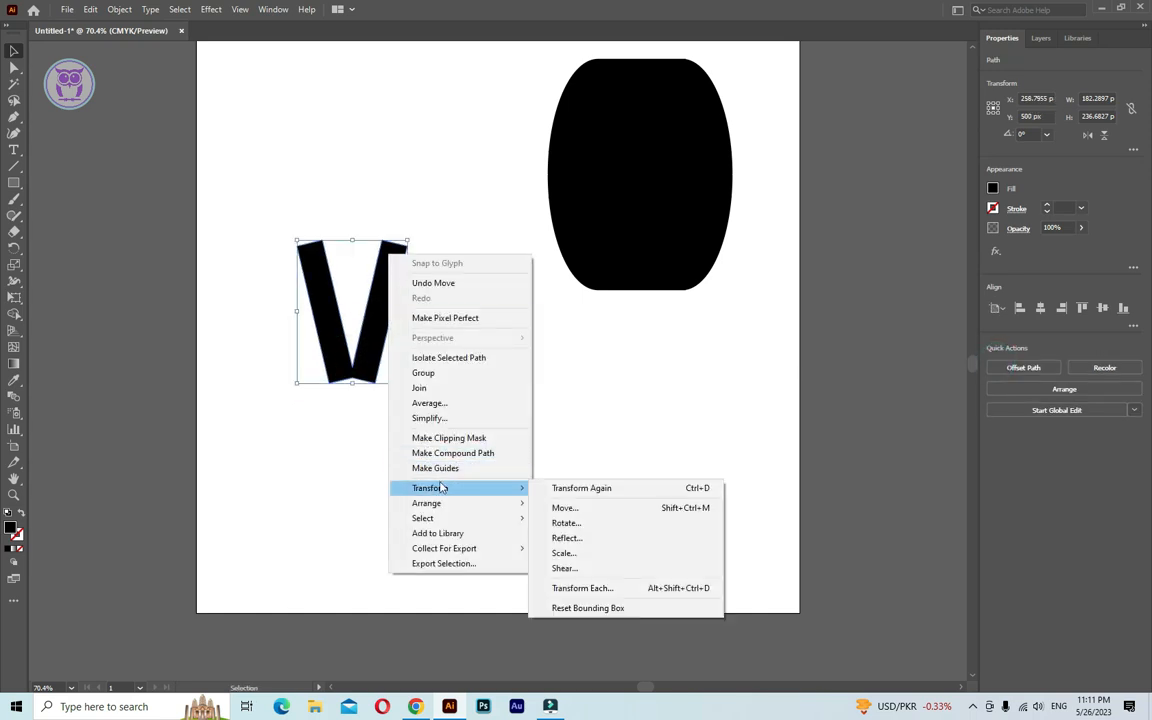
{"action": "left_click", "coordinate": [568, 538]}
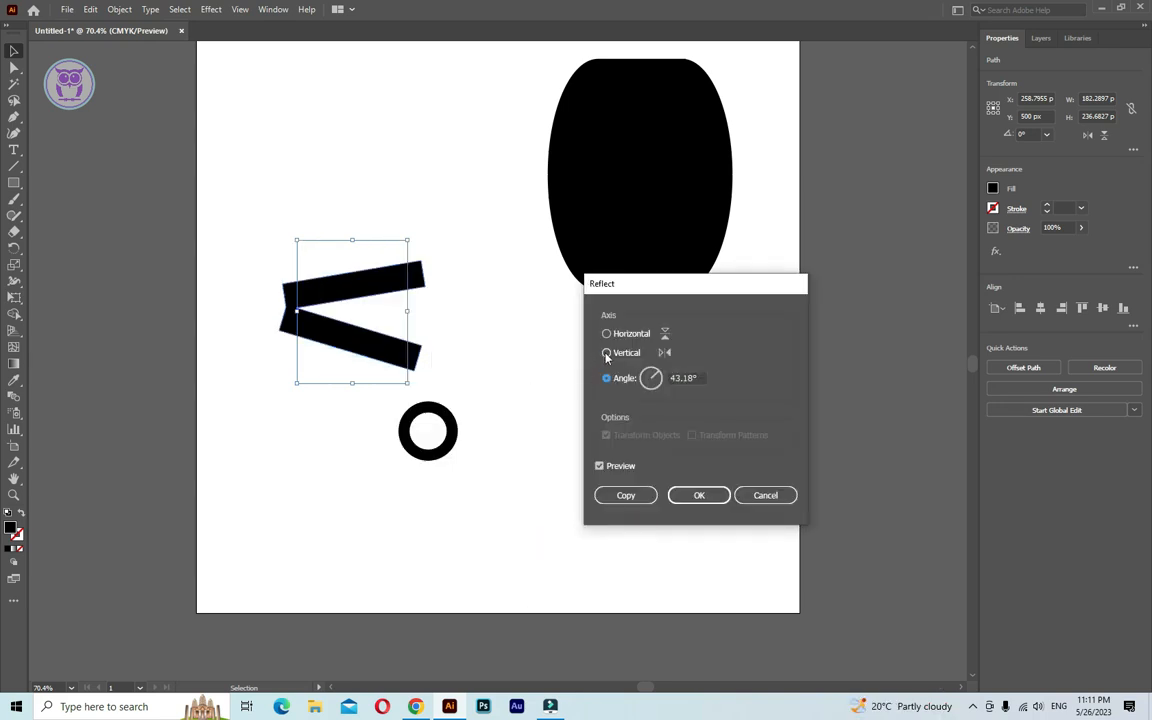
{"action": "left_click", "coordinate": [606, 352]}
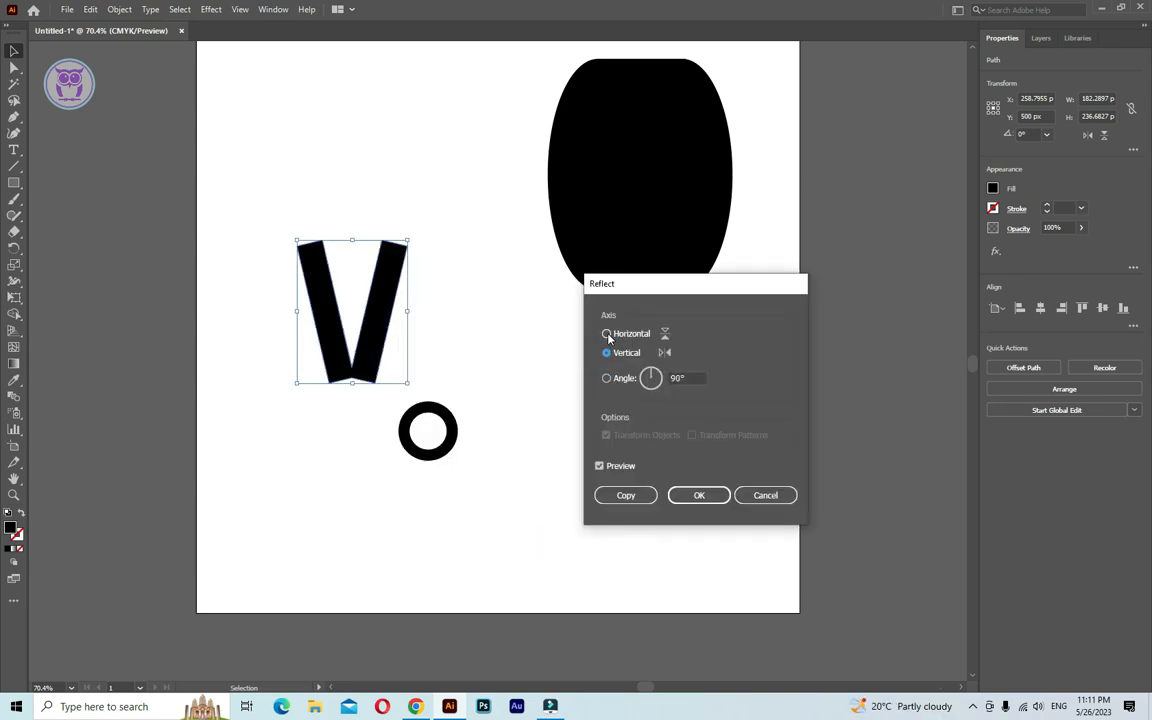
{"action": "left_click", "coordinate": [700, 496]}
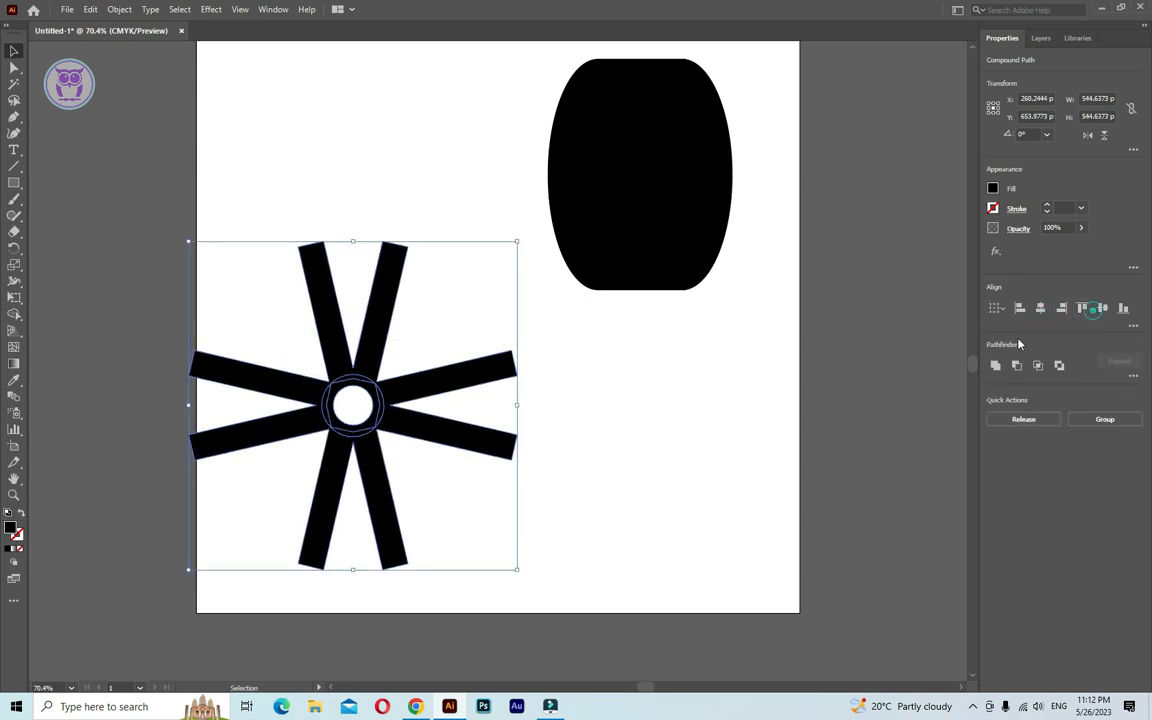
- Combine the spokes and ring, round the spoke ends and shrink the star
{"action": "left_click", "coordinate": [650, 450]}
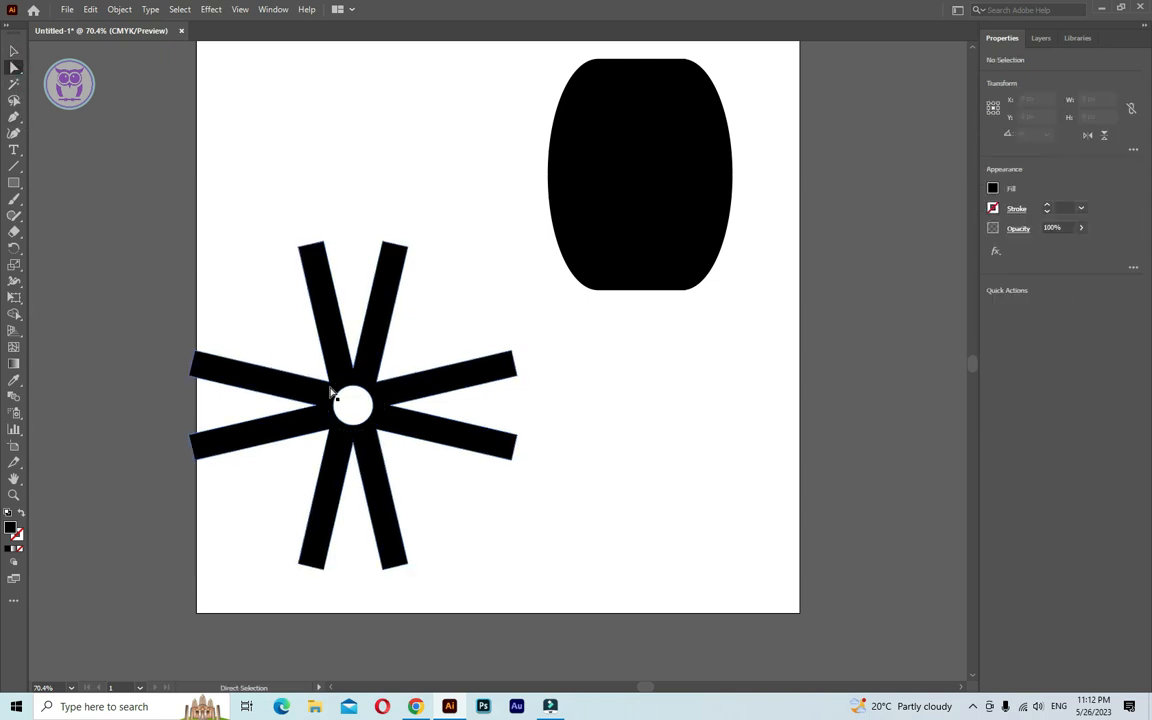
{"action": "left_click", "coordinate": [320, 374]}
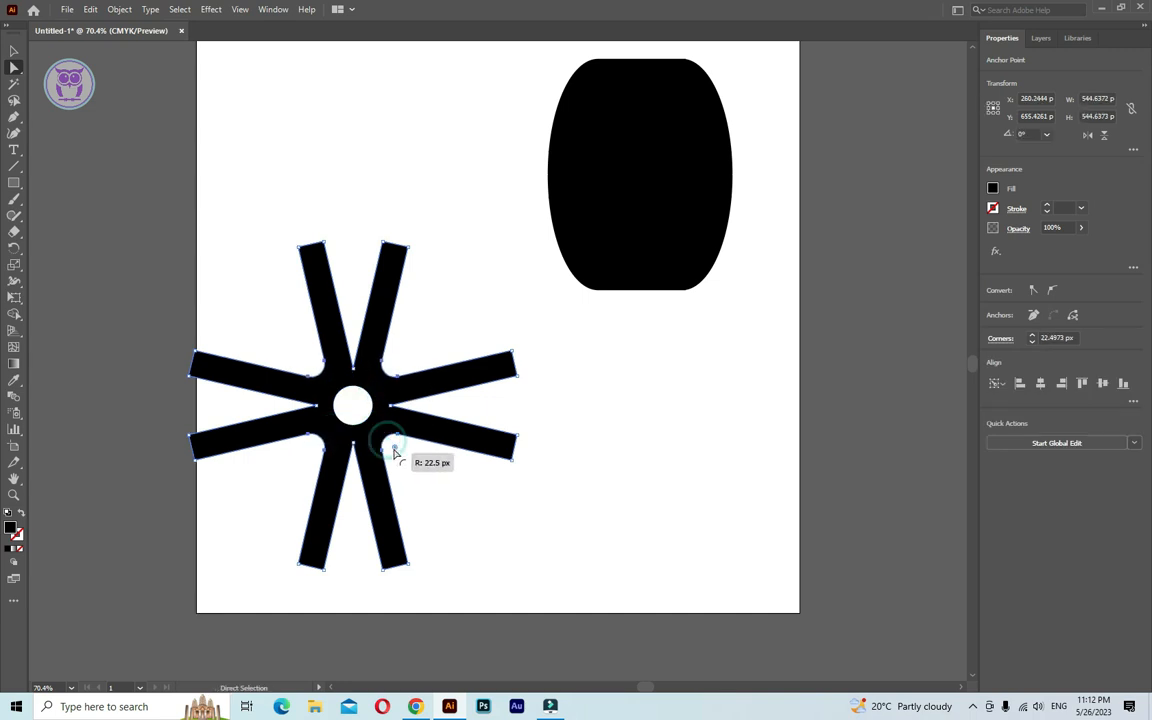
{"action": "left_click", "coordinate": [428, 476]}
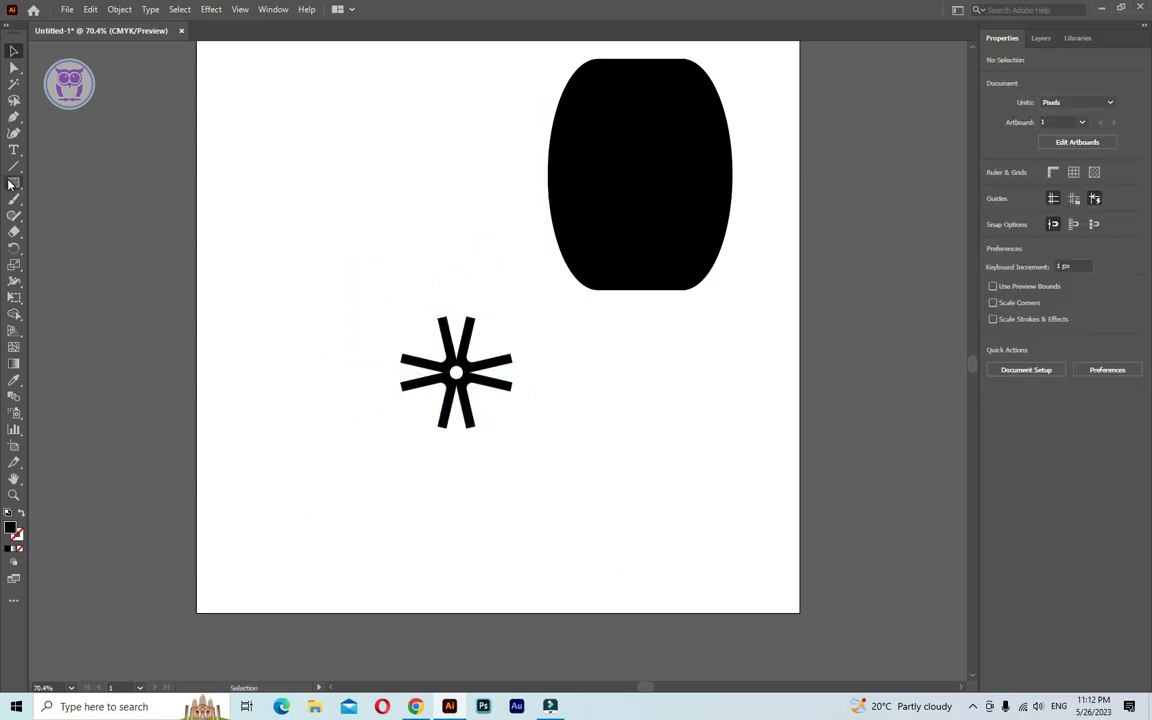
- Draw a circle over the spokes, send it behind them and park the rim group aside
{"action": "left_click", "coordinate": [14, 184]}
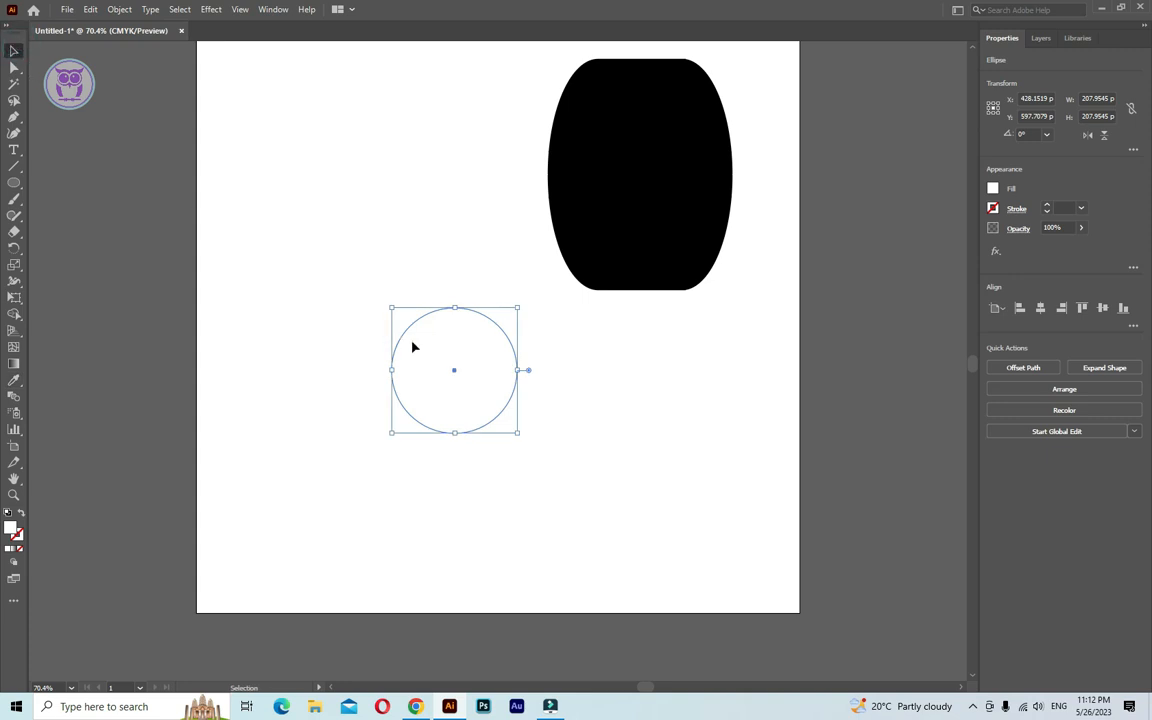
{"action": "right_click", "coordinate": [454, 370]}
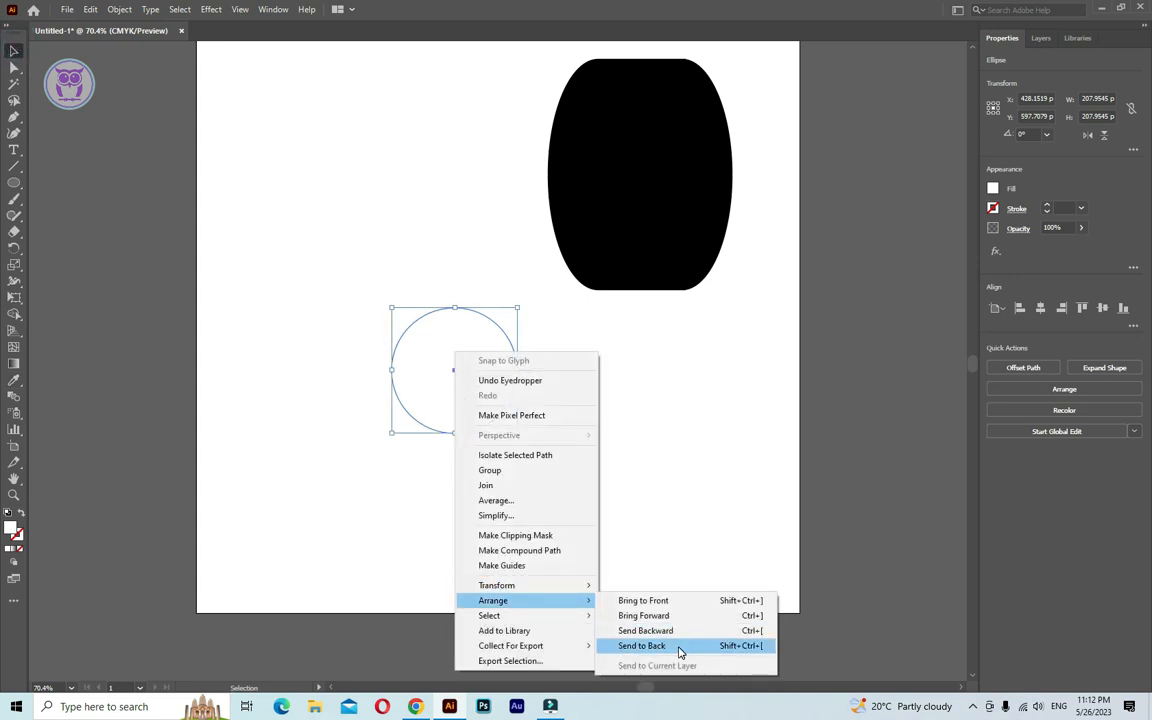
{"action": "left_click", "coordinate": [642, 644]}
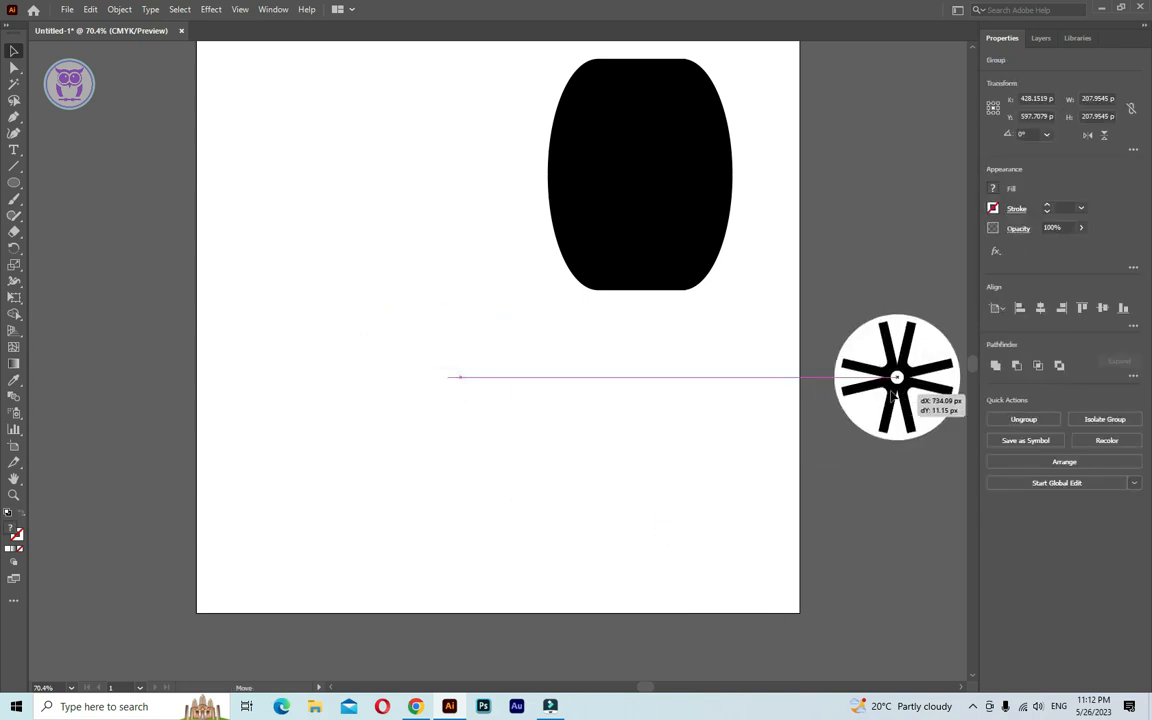
{"action": "left_click", "coordinate": [820, 440]}
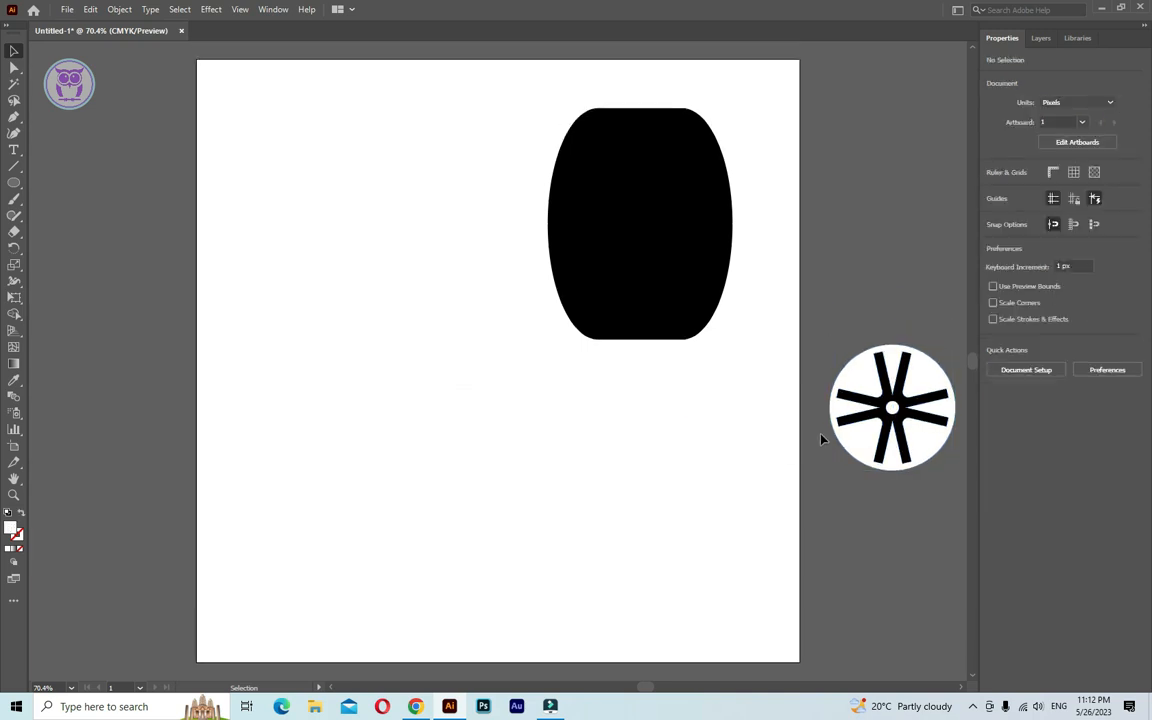
- Squash the rim group into a narrow oval and place it on the tire body's face
{"action": "left_click", "coordinate": [640, 240]}
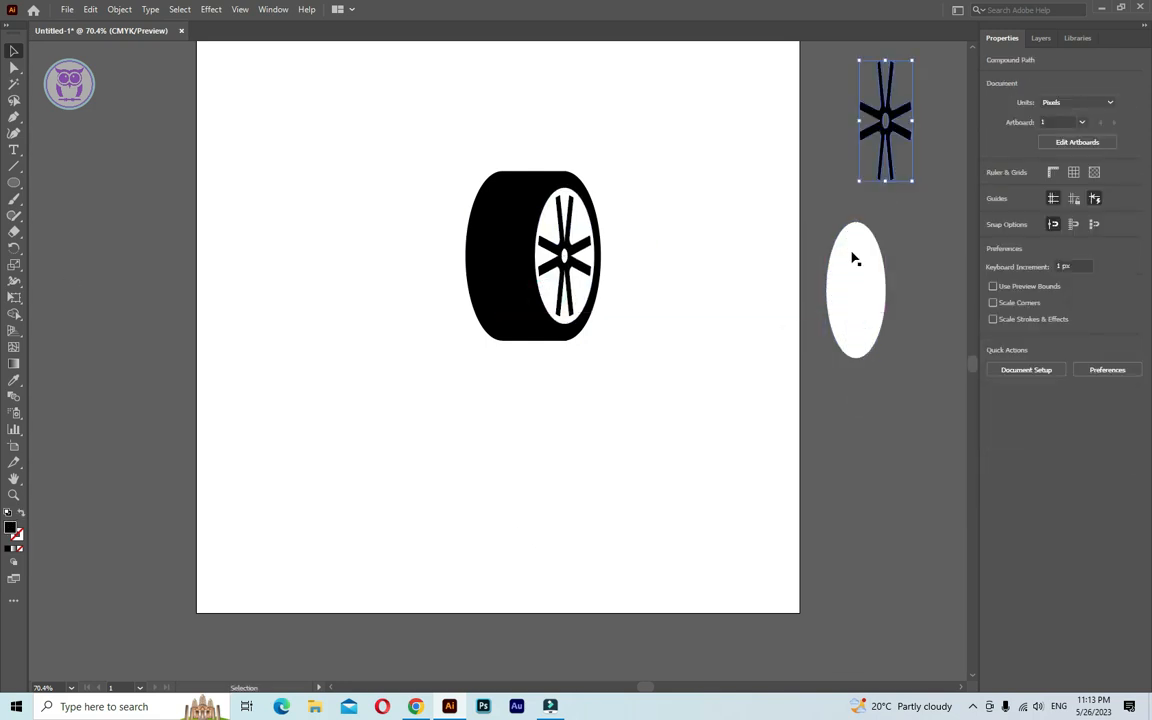
{"action": "left_click", "coordinate": [856, 290]}
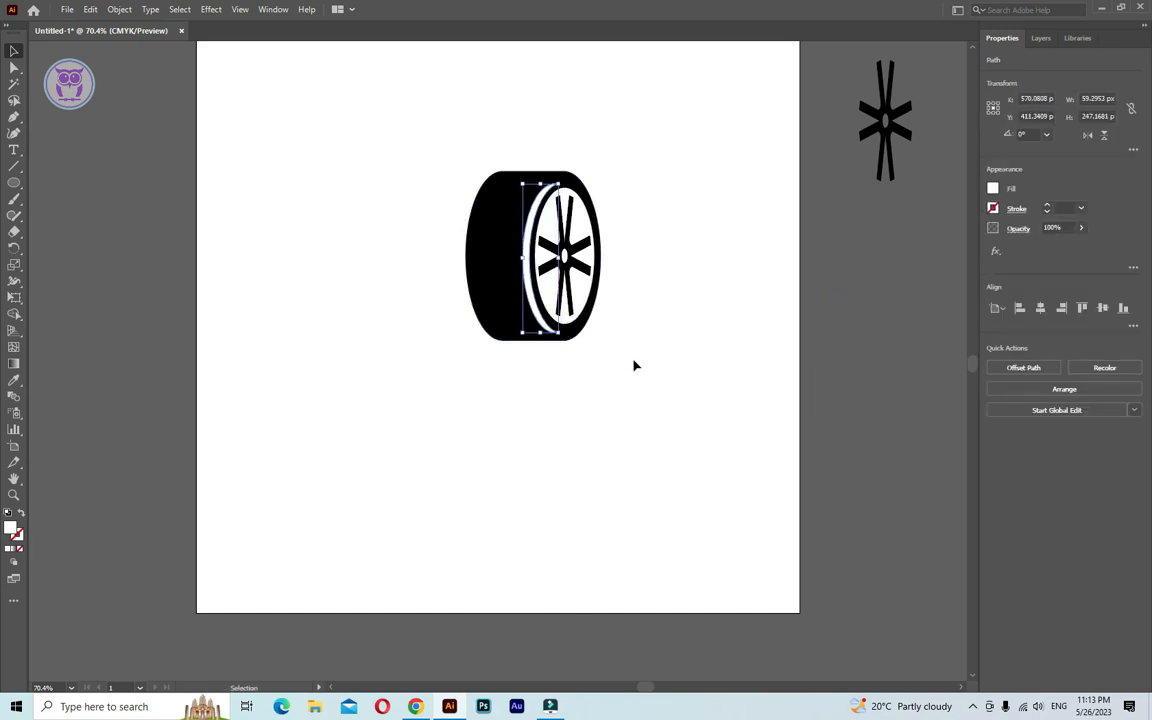
{"action": "left_click", "coordinate": [336, 440]}
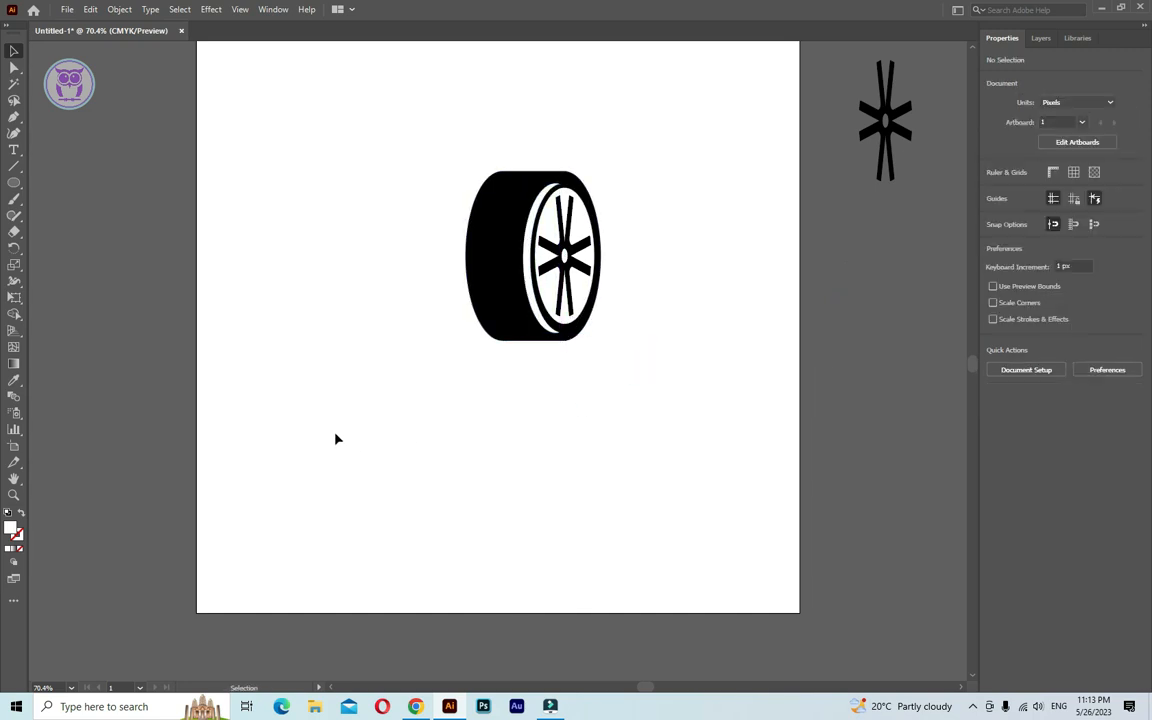
{"action": "left_click", "coordinate": [520, 256]}
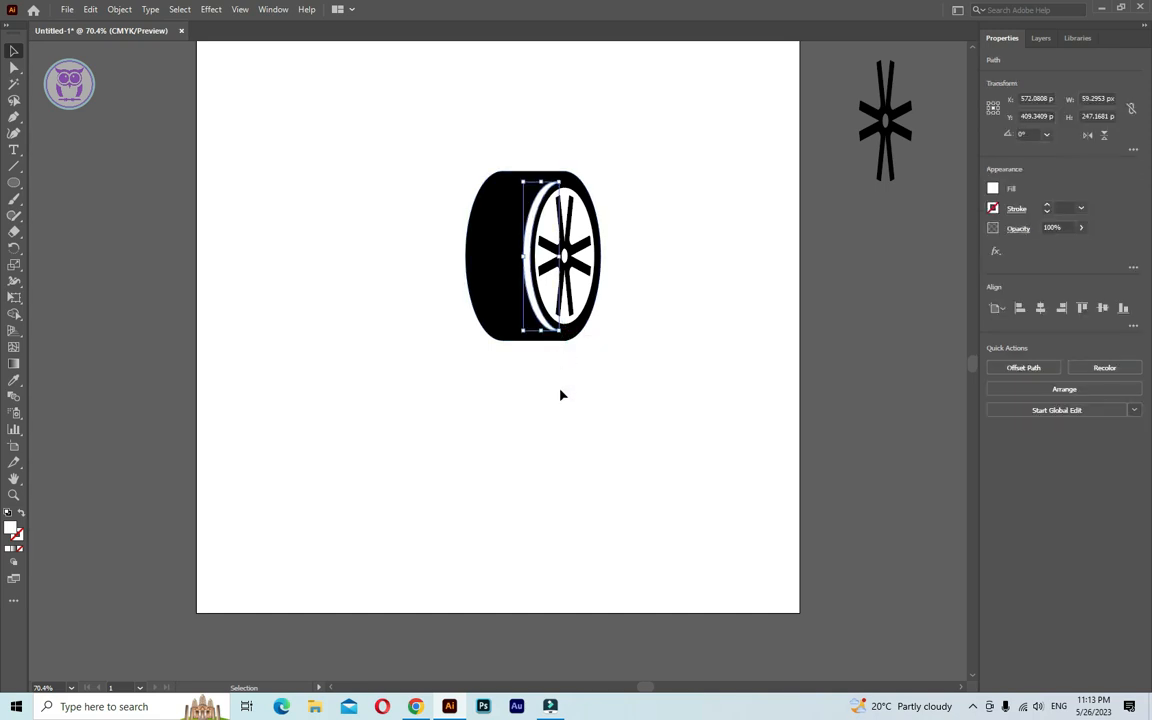
- Draw a thin vertical line along the rim's left edge and set its stroke colour
{"action": "left_click", "coordinate": [58, 258]}
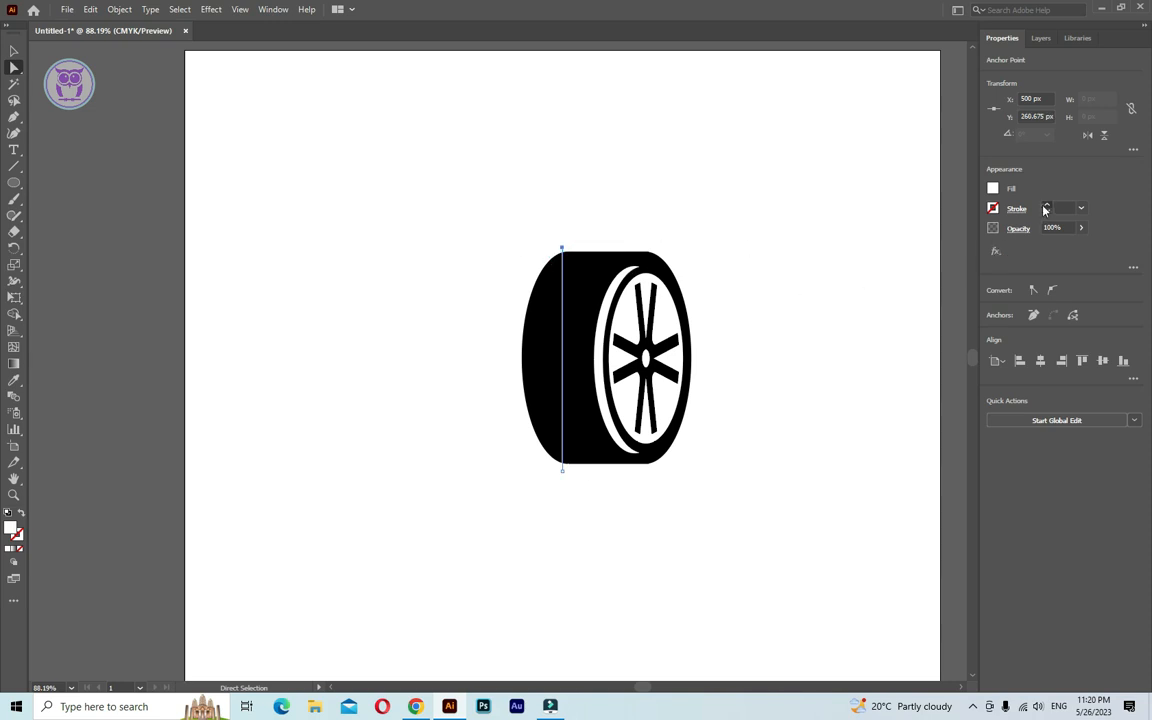
{"action": "left_click", "coordinate": [1016, 208]}
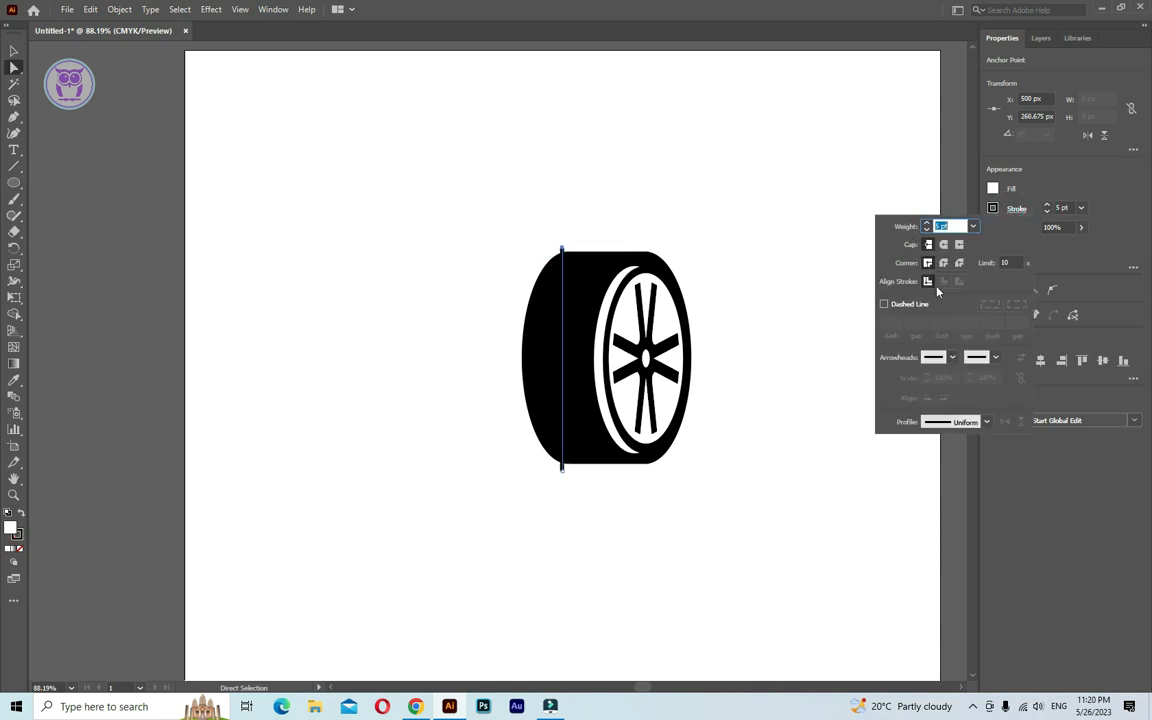
{"action": "left_click", "coordinate": [992, 208]}
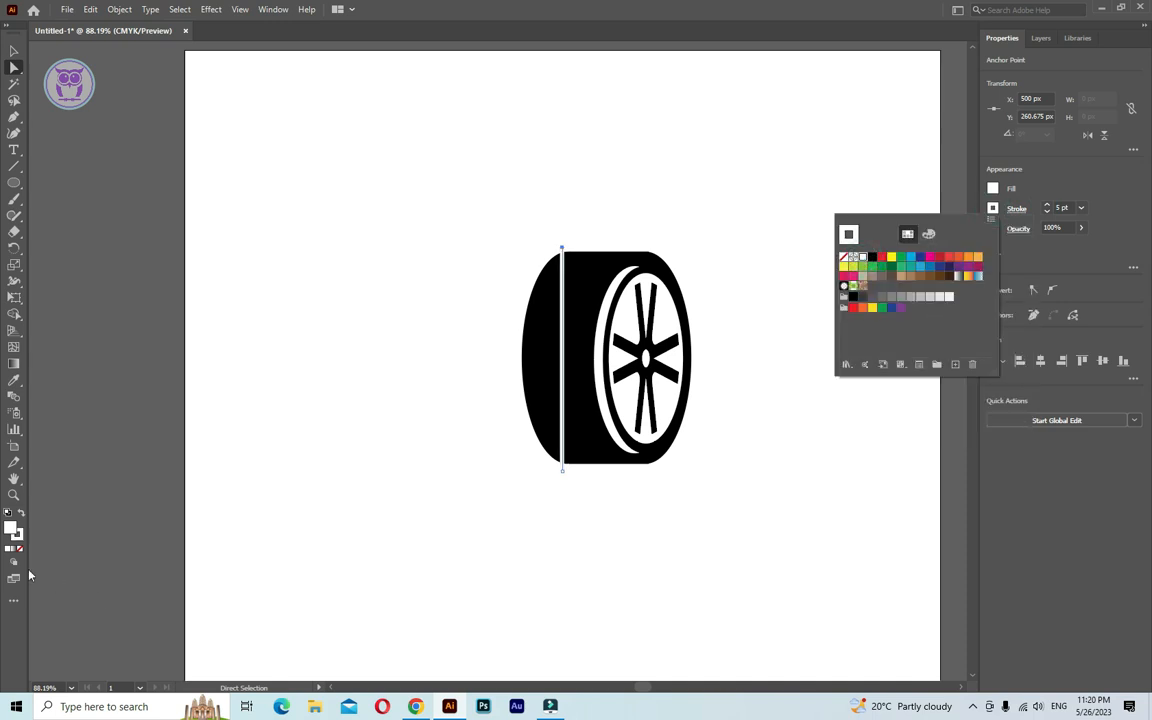
{"action": "left_click", "coordinate": [20, 548]}
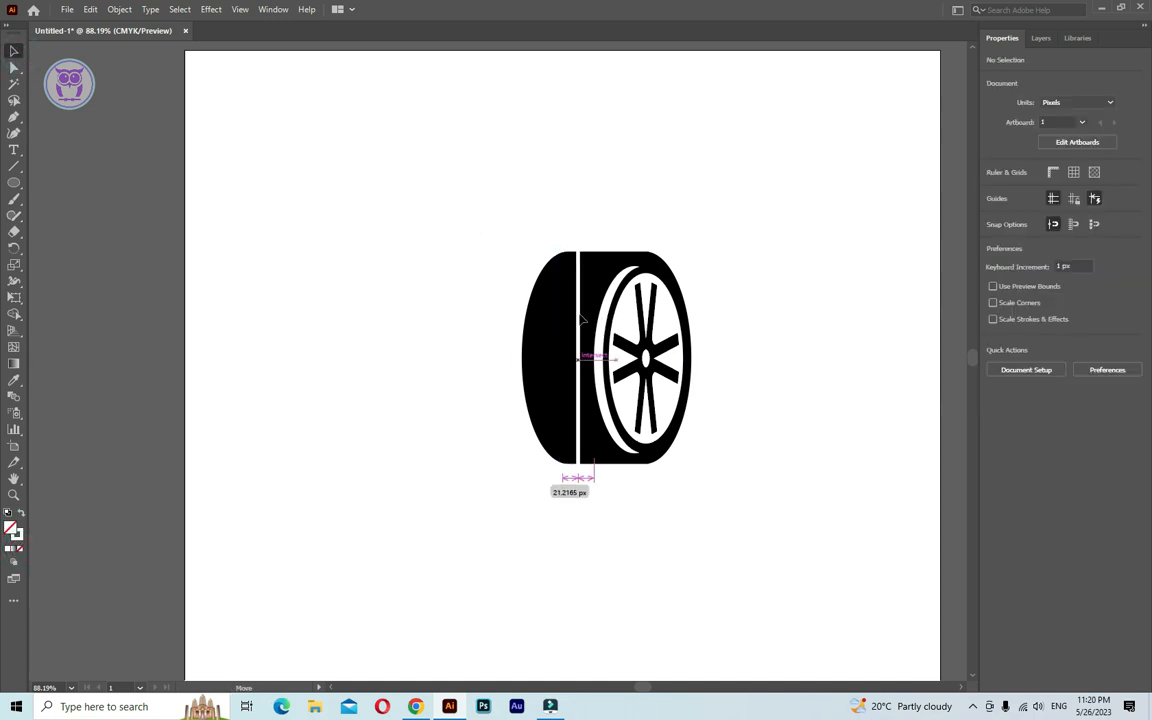
{"action": "left_click", "coordinate": [578, 360]}
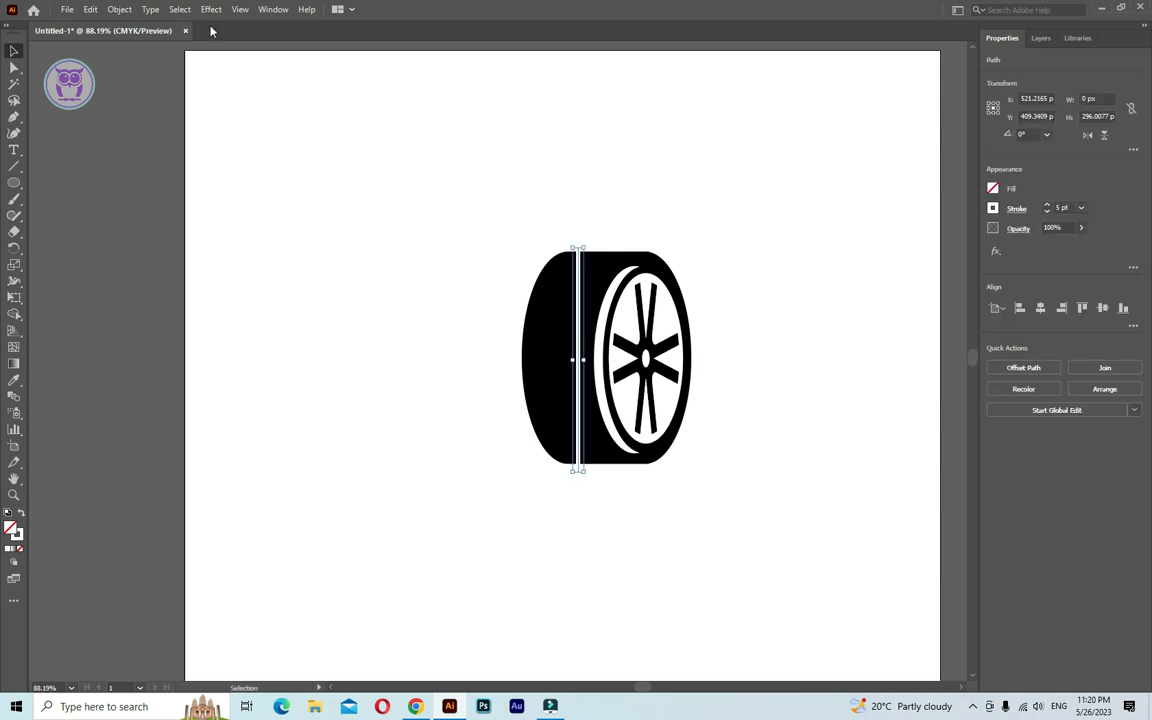
- Warp the line into a vertical arc with a 30% bend
{"action": "left_click", "coordinate": [210, 8]}
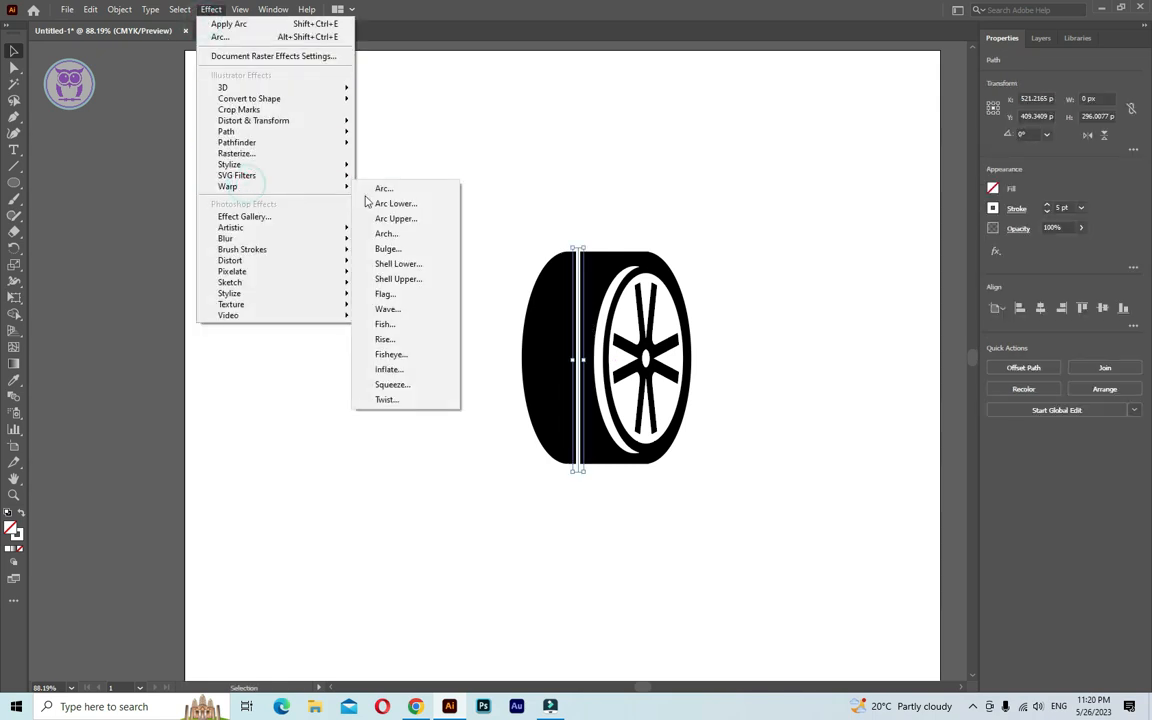
{"action": "left_click", "coordinate": [384, 188]}
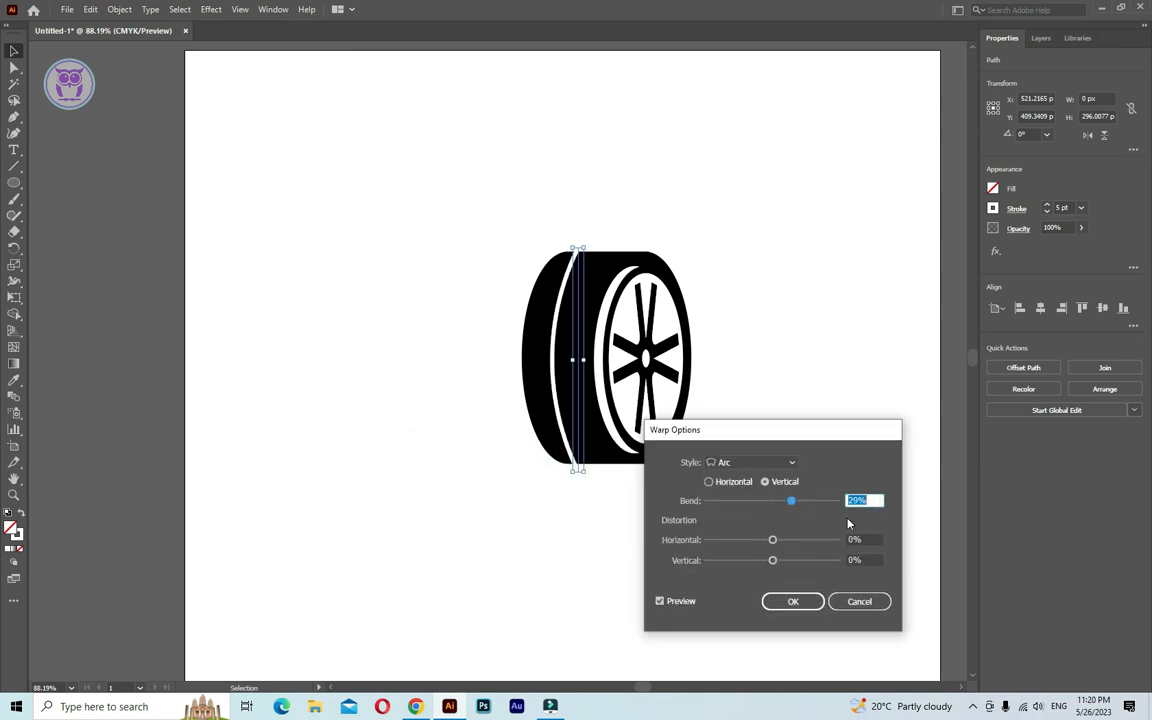
{"action": "type", "text": "30%"}
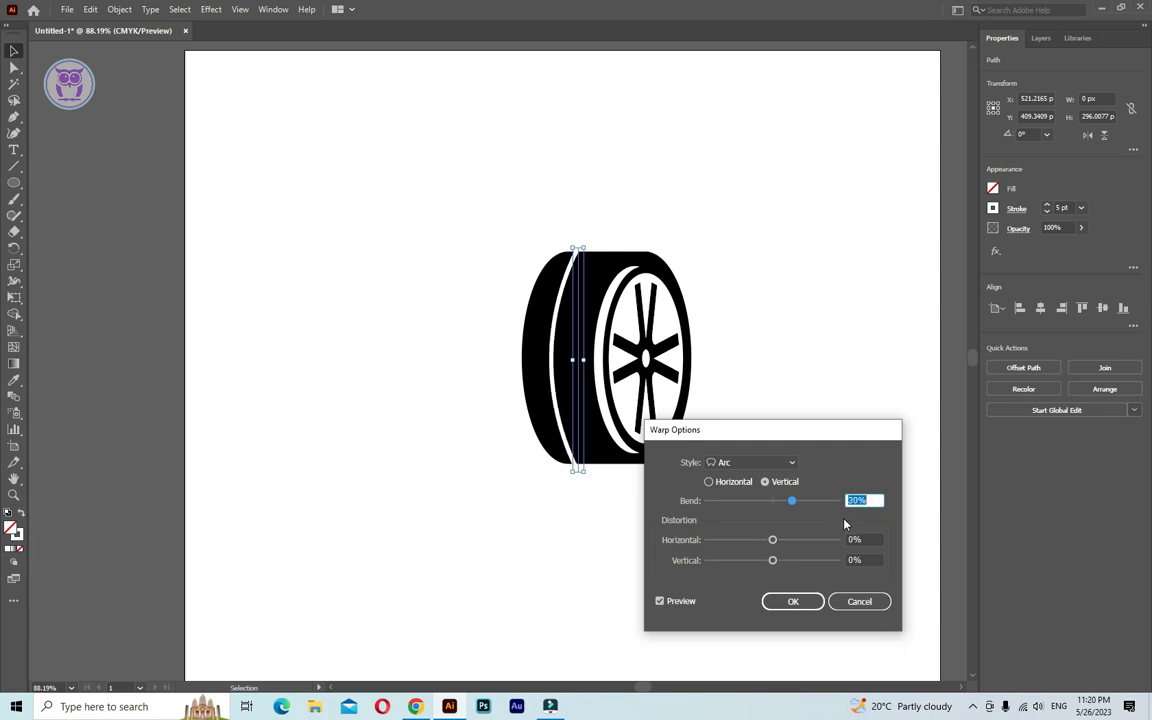
{"action": "left_click", "coordinate": [792, 600]}
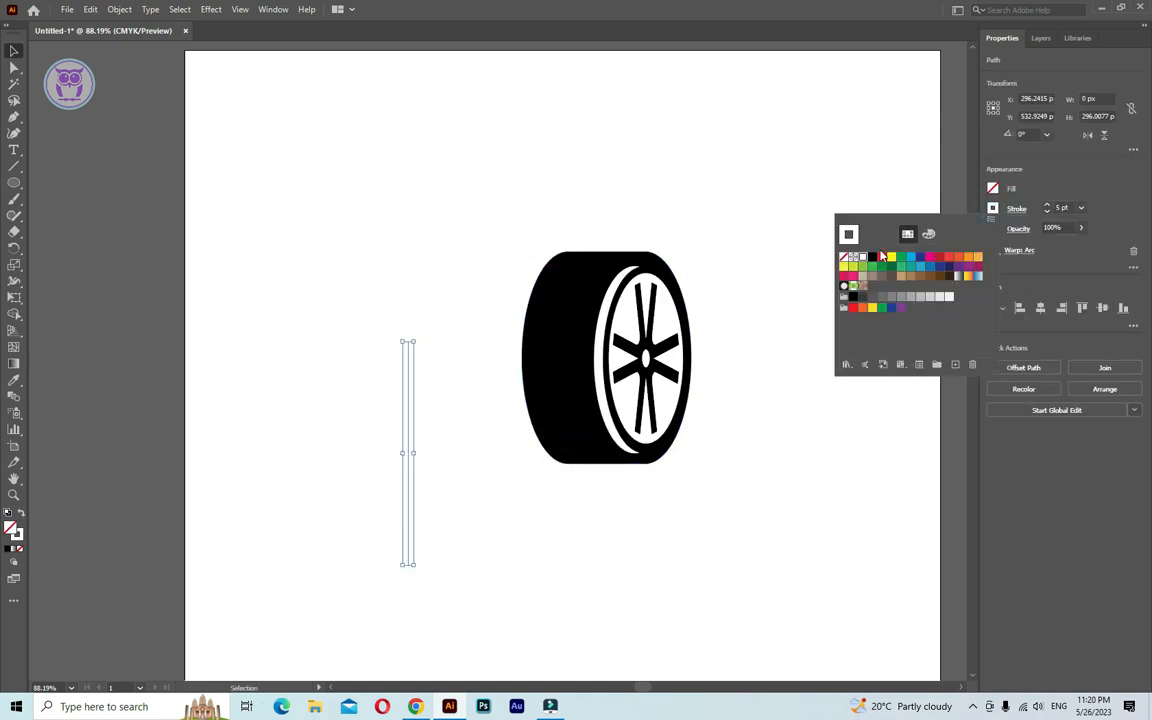
- Give the arc a black tapered stroke profile and duplicate it as two tread lines
{"action": "left_click", "coordinate": [992, 208]}
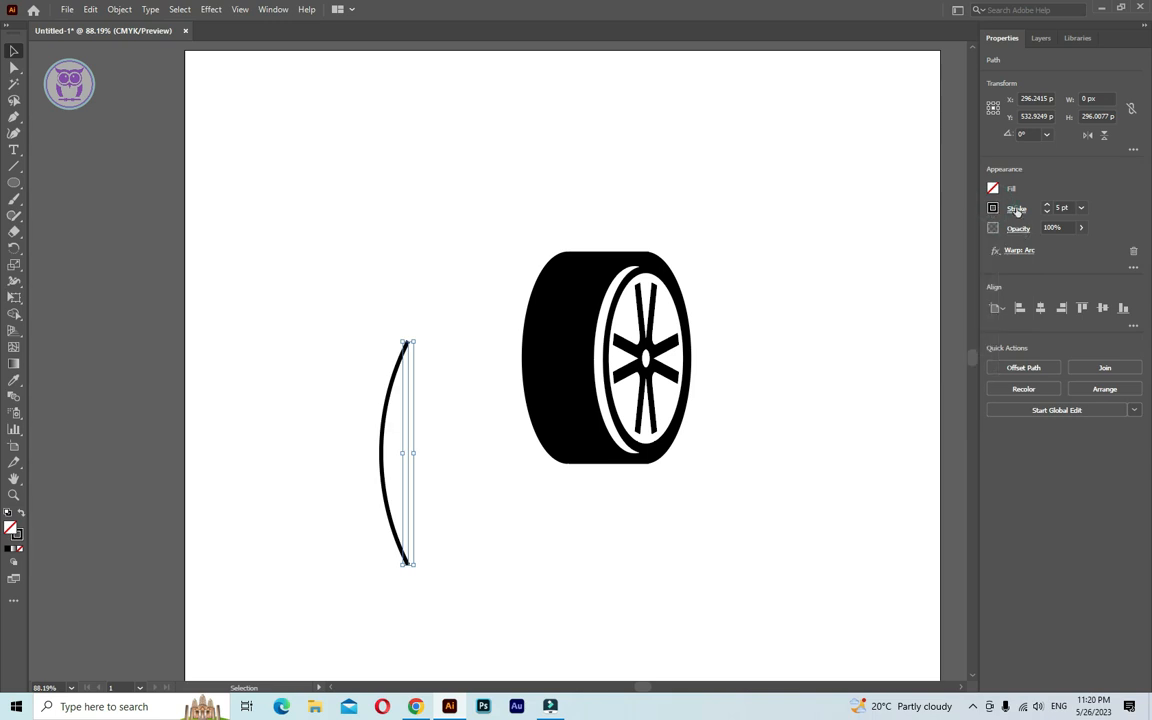
{"action": "left_click", "coordinate": [1016, 208]}
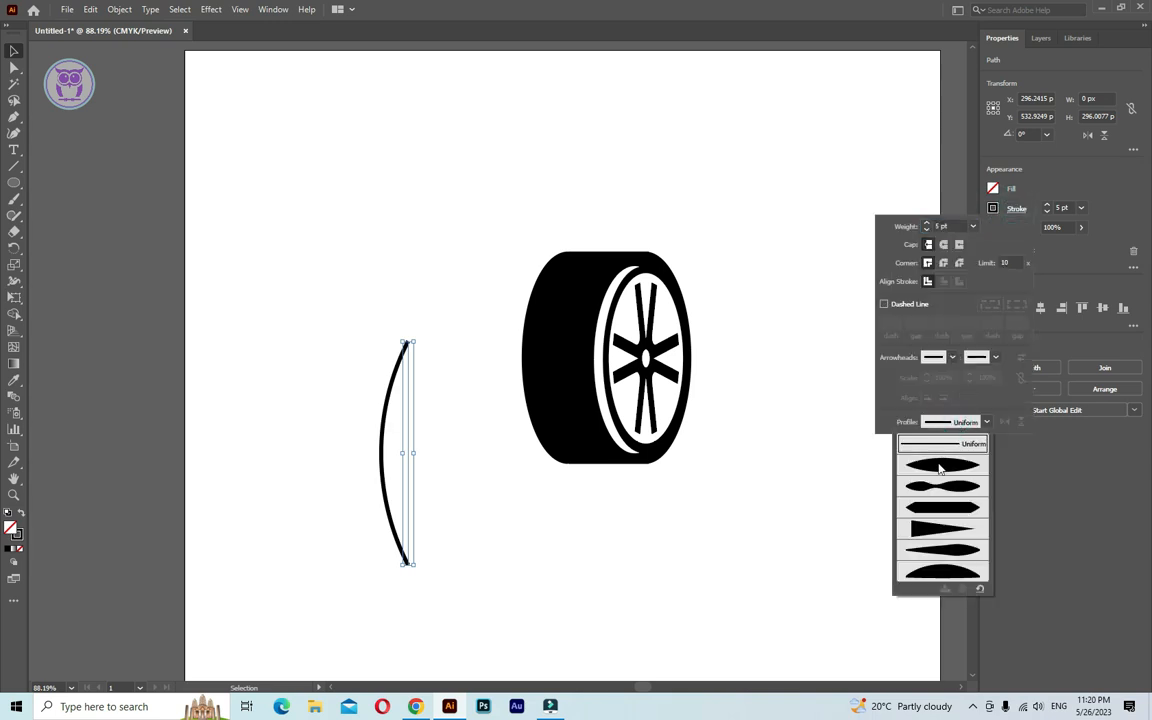
{"action": "left_click", "coordinate": [940, 464]}
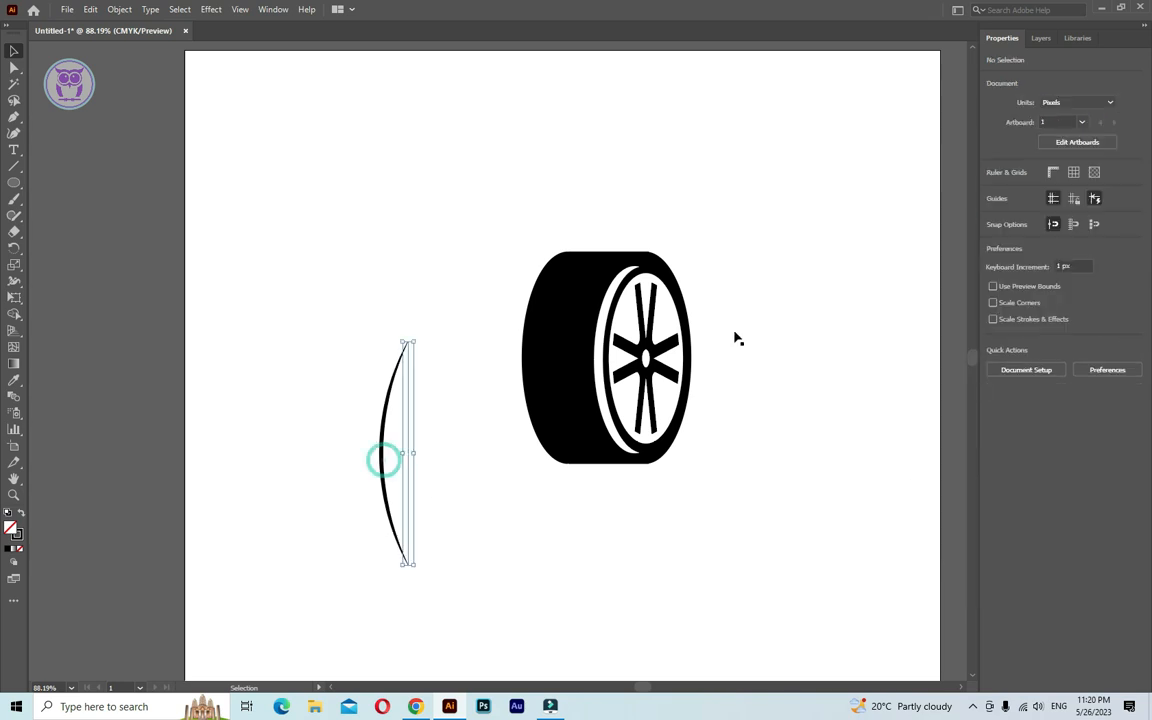
{"action": "left_click", "coordinate": [384, 458]}
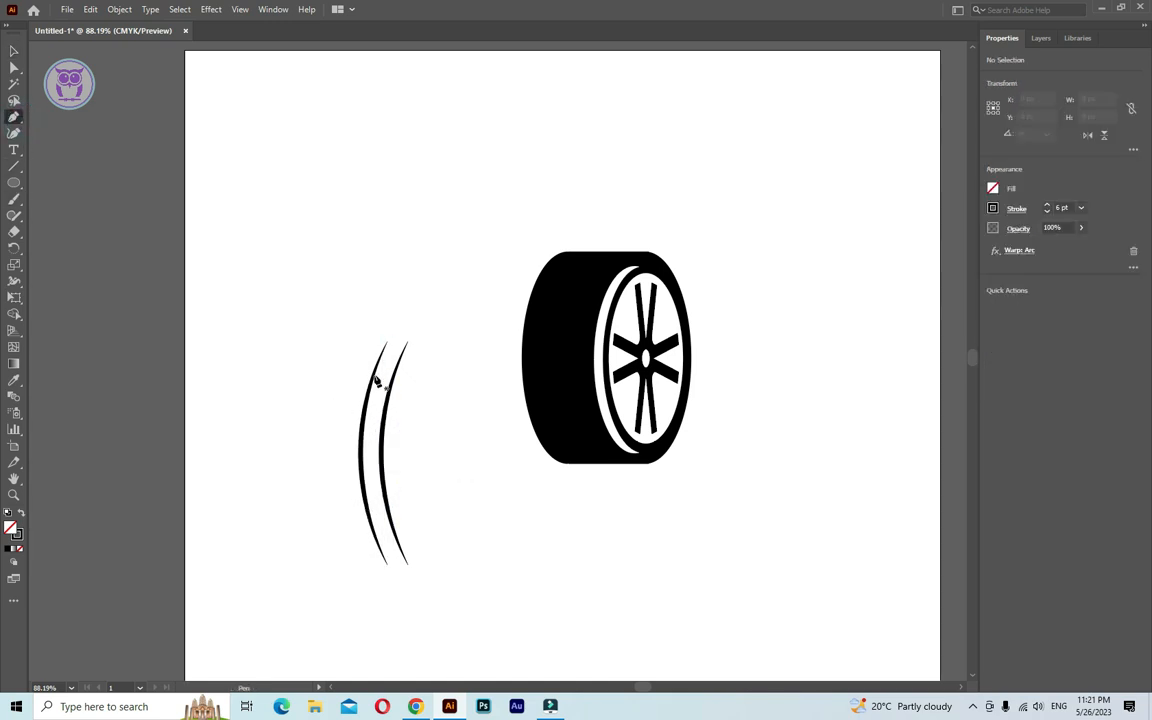
- Select the short top mark and adjust its stroke weight
{"action": "left_click", "coordinate": [14, 116]}
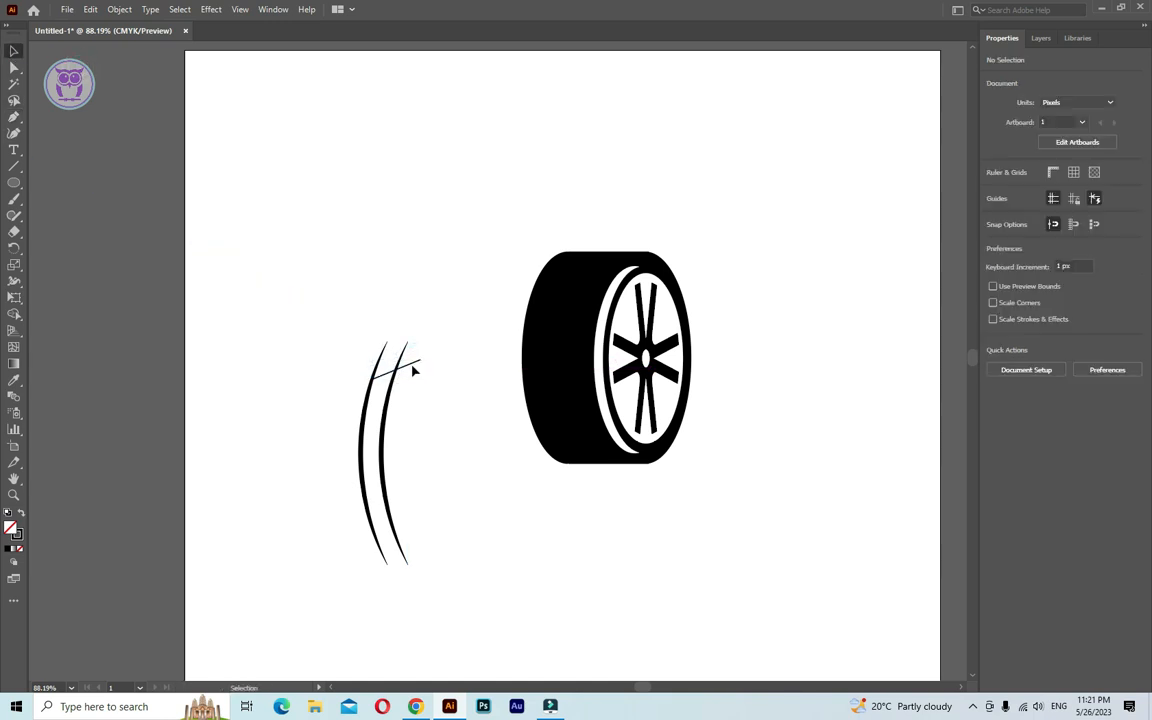
{"action": "left_click", "coordinate": [396, 364]}
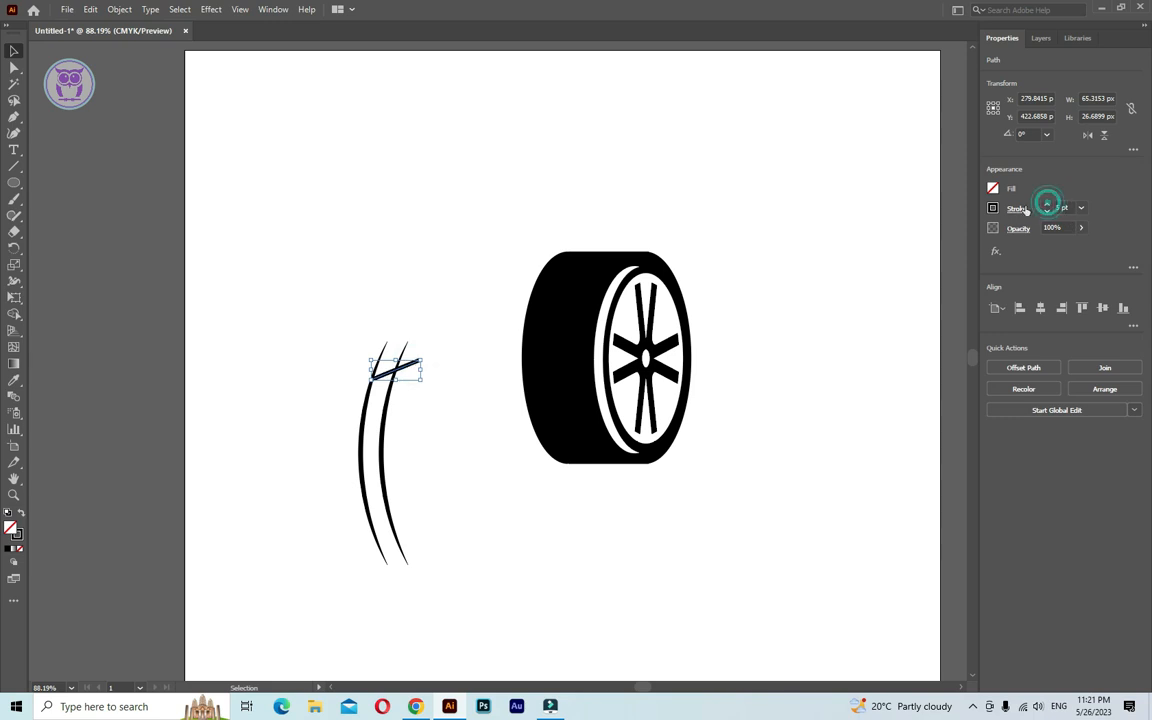
{"action": "left_click", "coordinate": [1018, 208]}
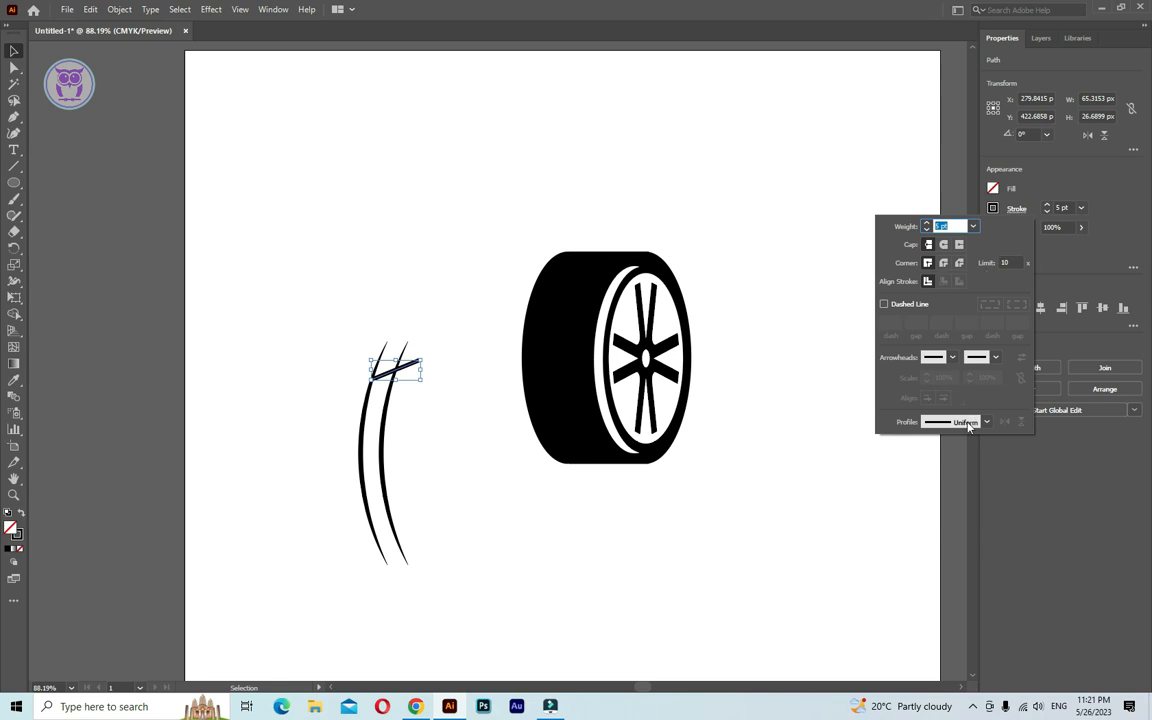
{"action": "left_click", "coordinate": [960, 420]}
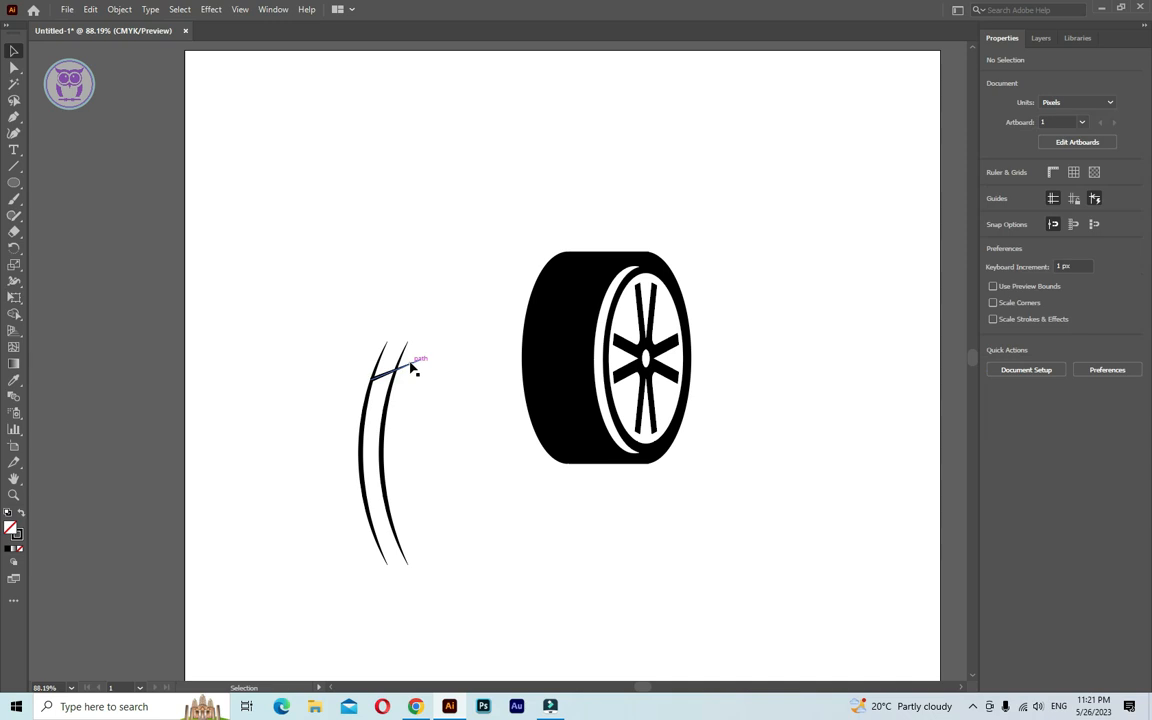
- Alt-drag copies of the tread mark down the curved lines to the bottom
{"action": "left_click", "coordinate": [412, 368]}
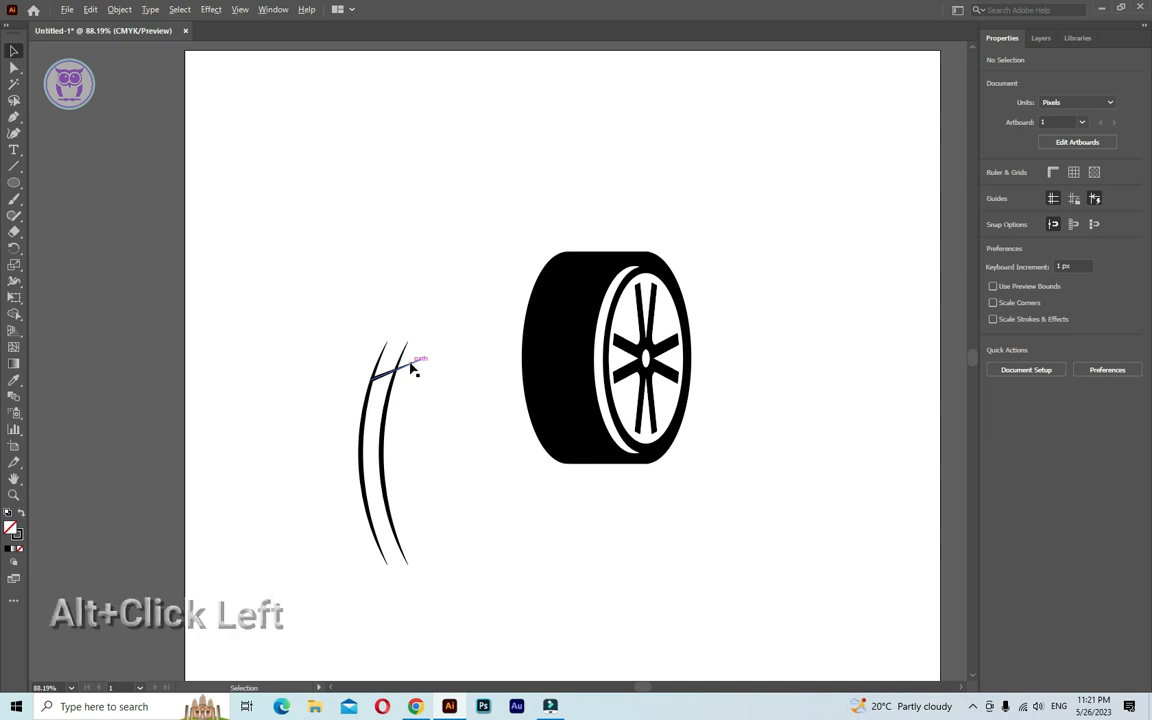
{"action": "left_click_drag", "start_coordinate": [390, 376], "coordinate": [404, 392]}
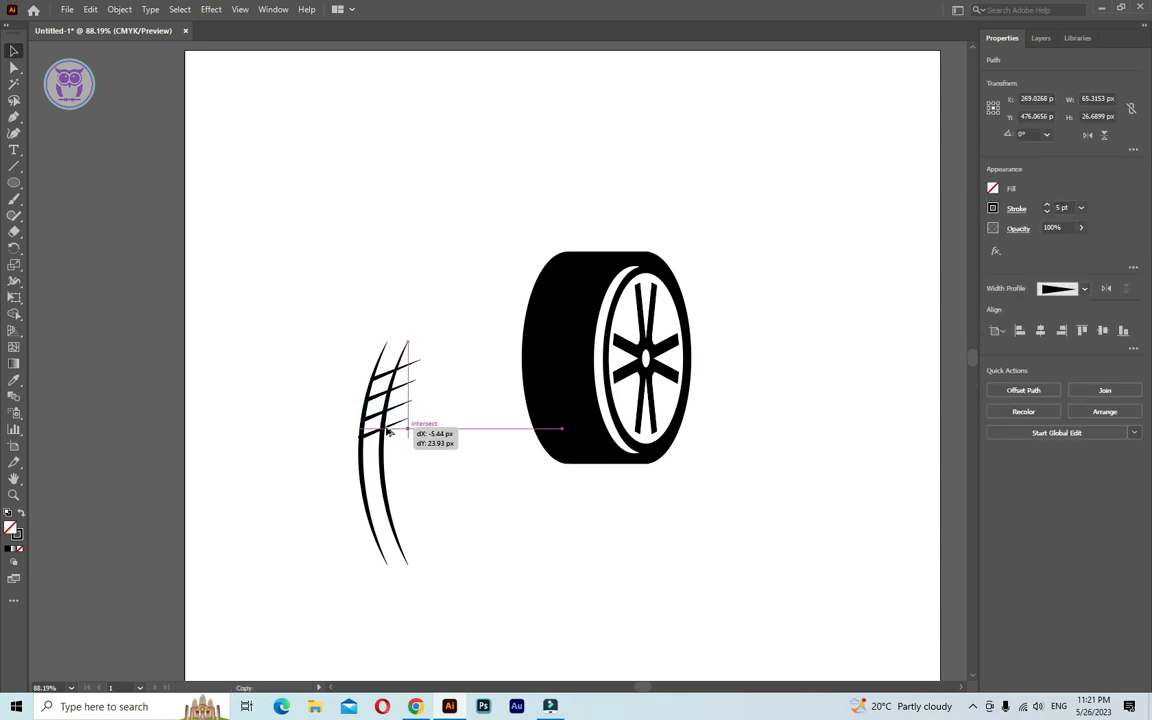
{"action": "left_click_drag", "start_coordinate": [390, 432], "coordinate": [392, 468]}
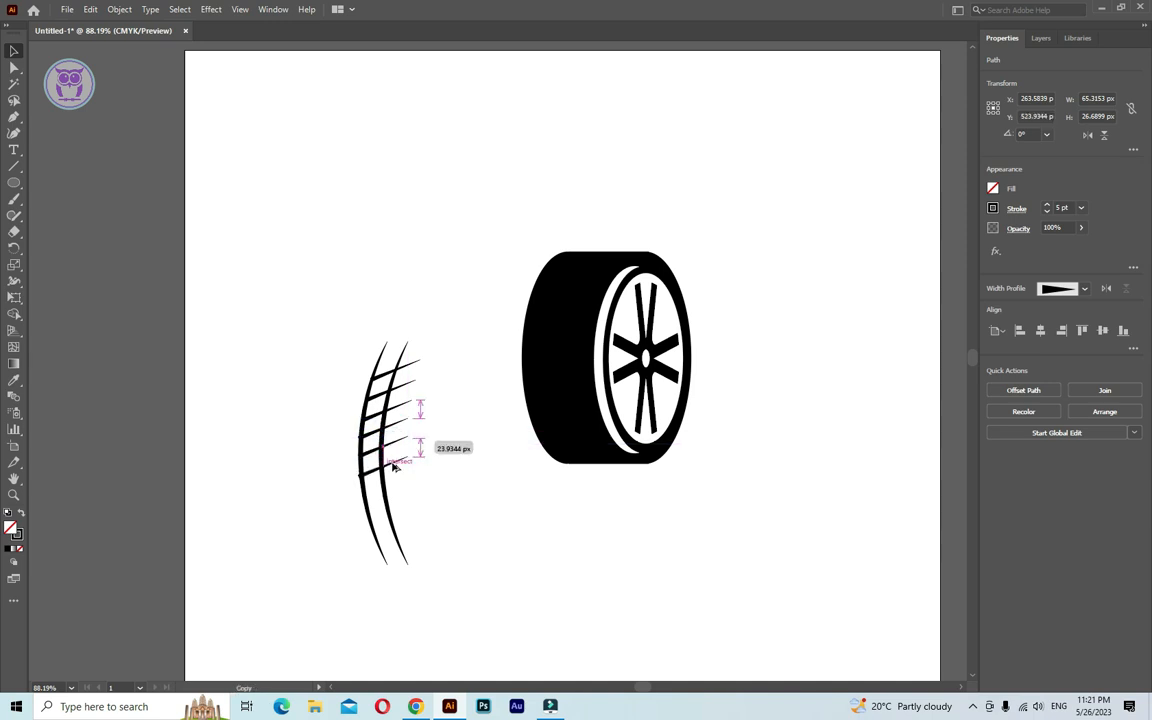
{"action": "left_click_drag", "start_coordinate": [392, 464], "coordinate": [396, 496]}
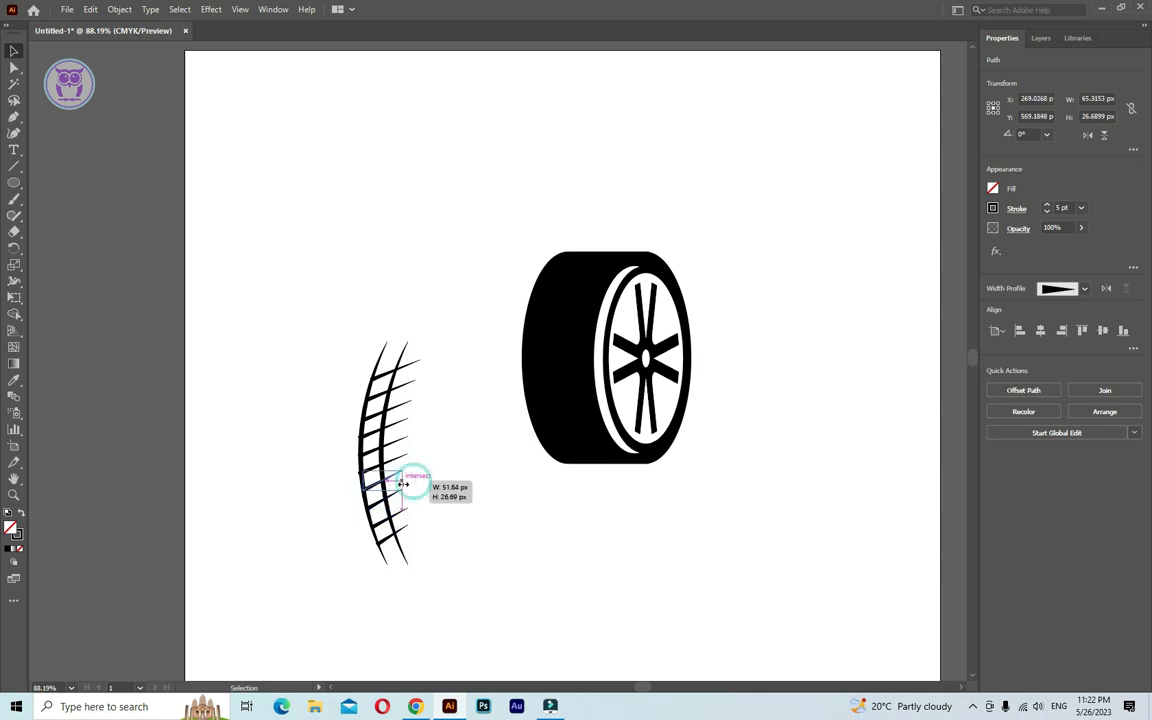
{"action": "left_click_drag", "start_coordinate": [404, 482], "coordinate": [404, 448]}
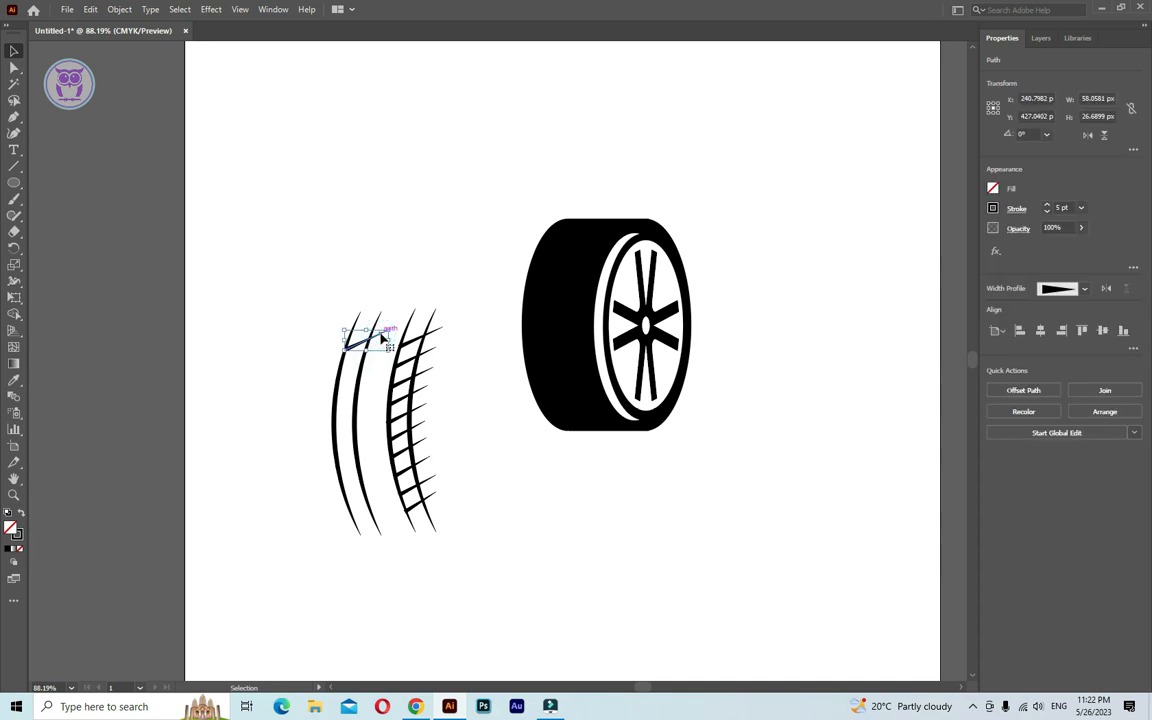
- Reflect a copy of the tread marks vertically and position it on the left curves
{"action": "right_click", "coordinate": [380, 336]}
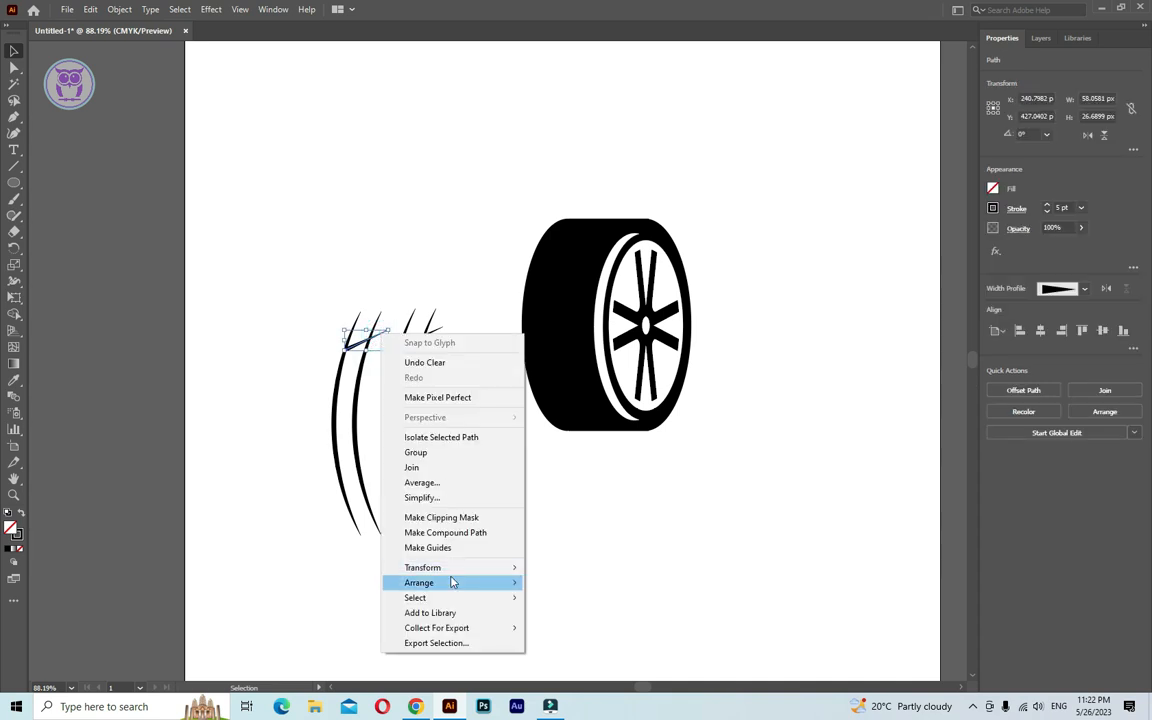
{"action": "left_click", "coordinate": [422, 568]}
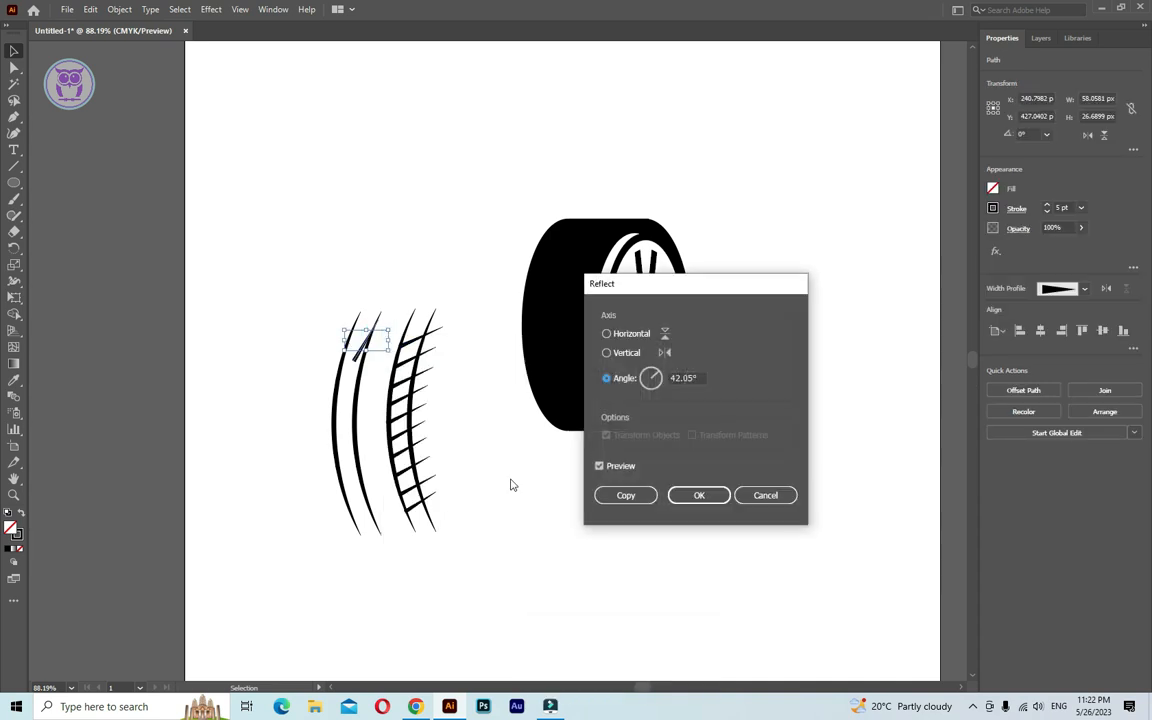
{"action": "left_click", "coordinate": [606, 352]}
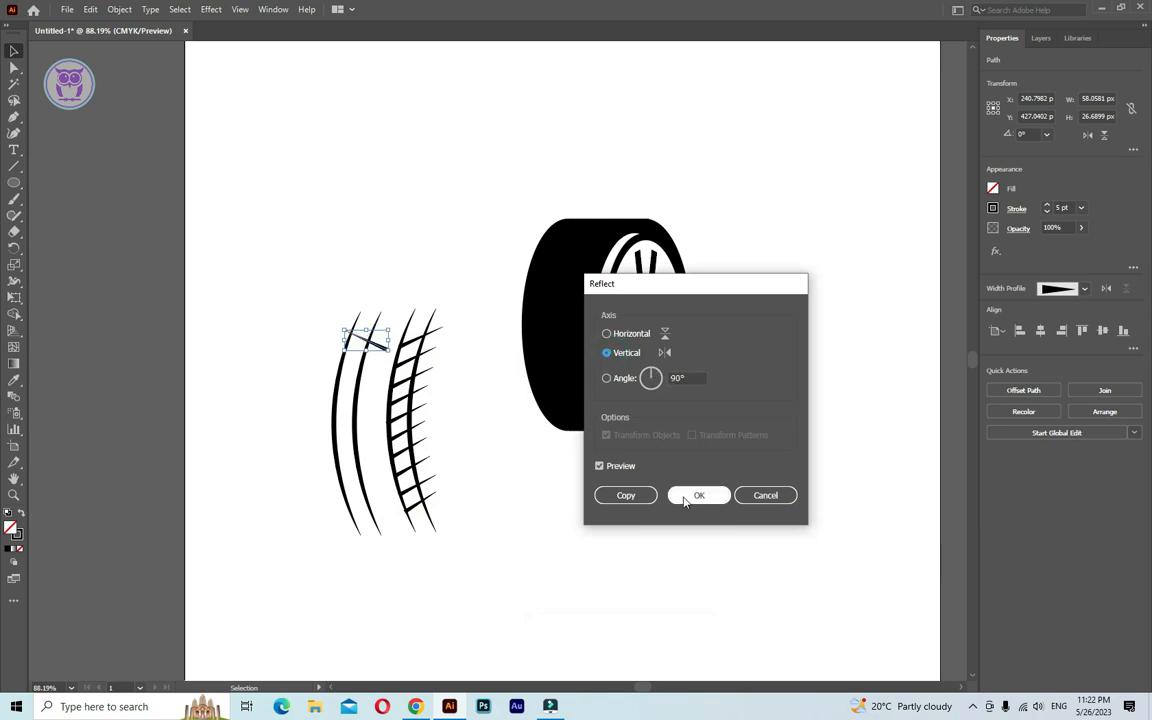
{"action": "left_click", "coordinate": [700, 496]}
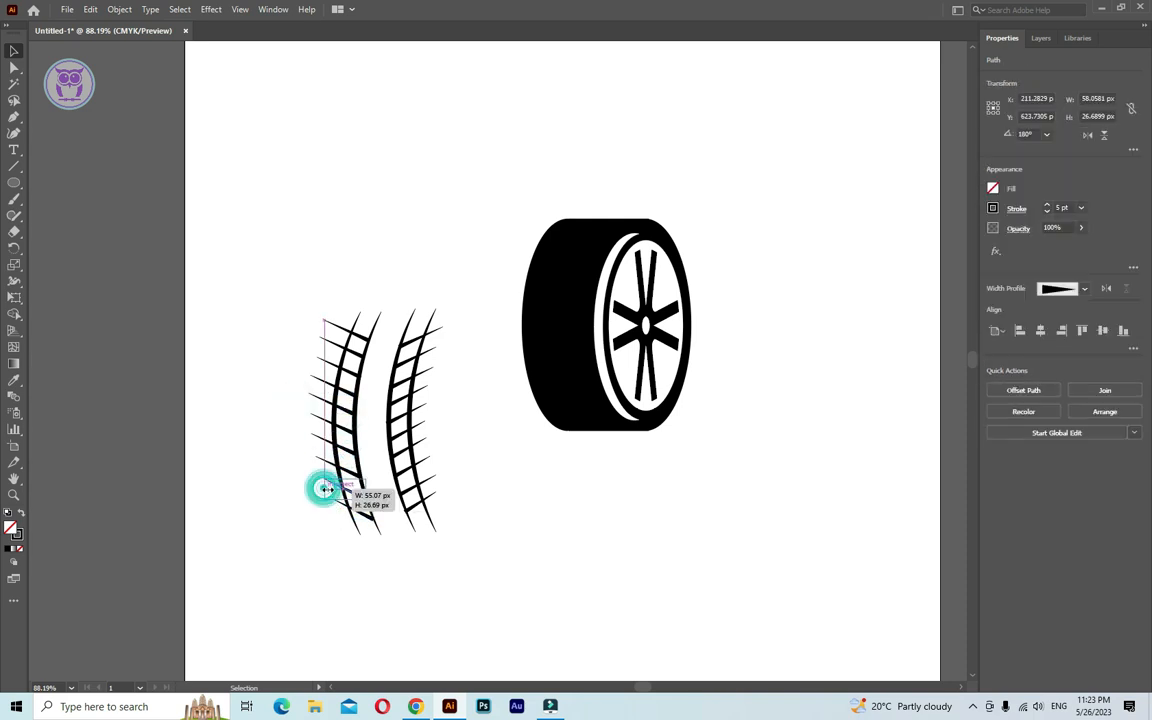
{"action": "left_click_drag", "start_coordinate": [324, 488], "coordinate": [310, 400]}
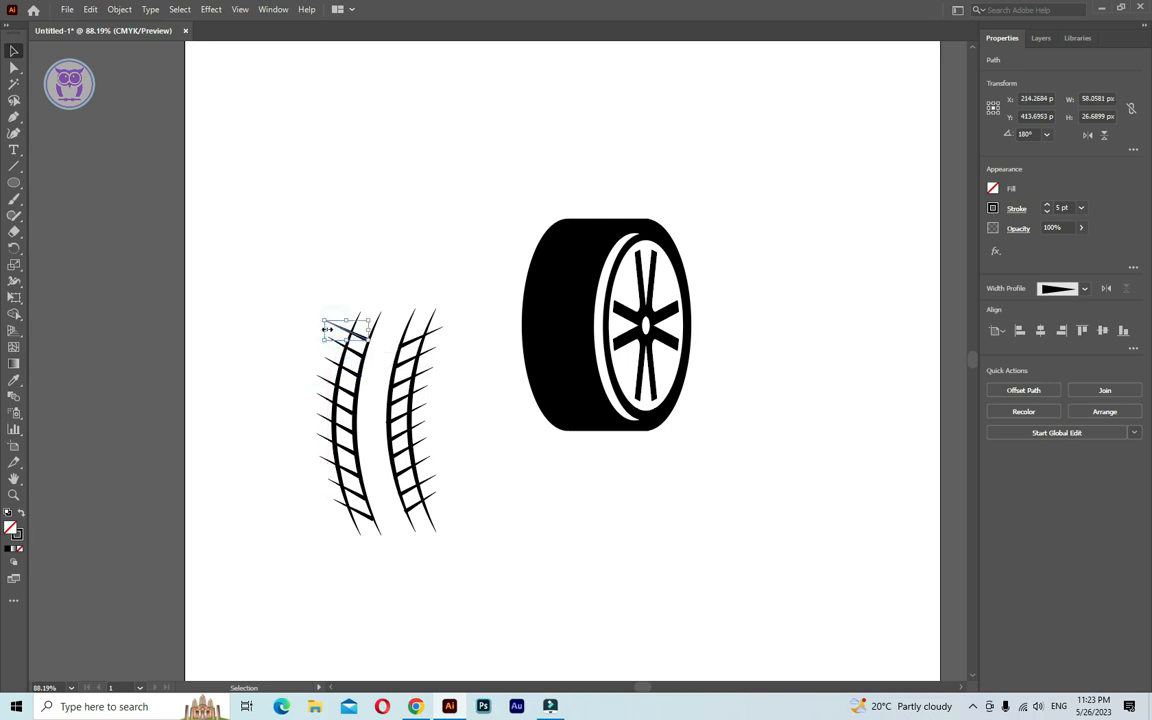
{"action": "left_click", "coordinate": [492, 362]}
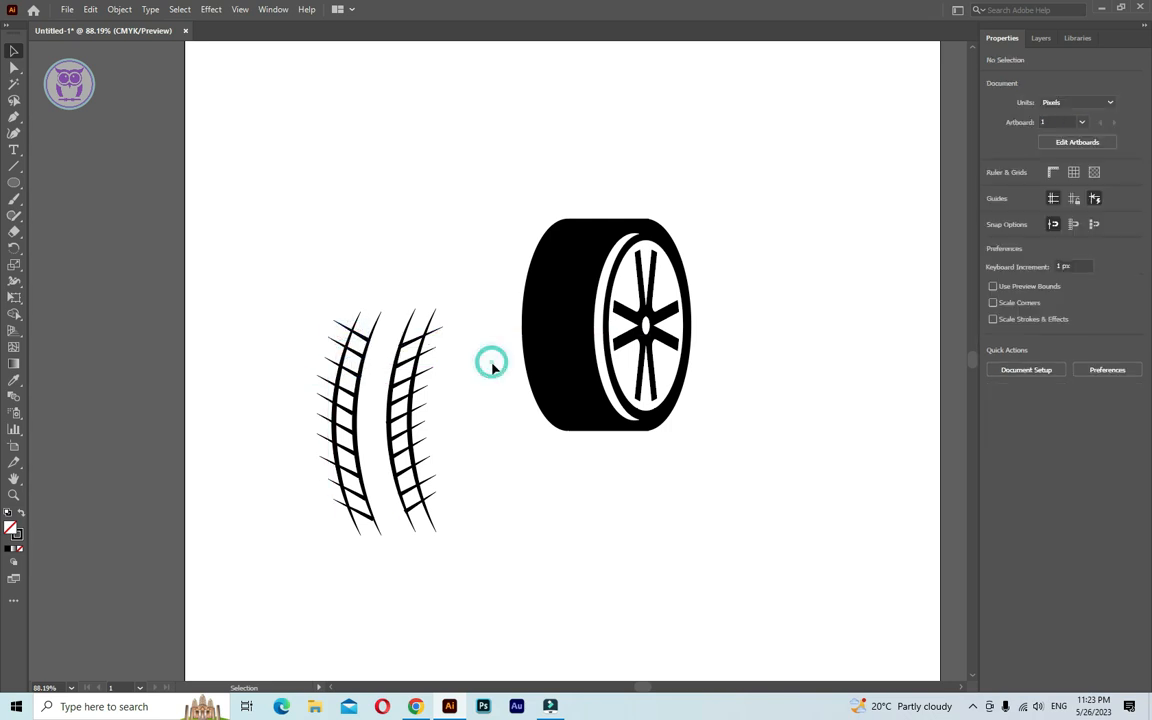
- Group the two facing tread strips and their marks into one object
{"action": "left_click", "coordinate": [380, 420]}
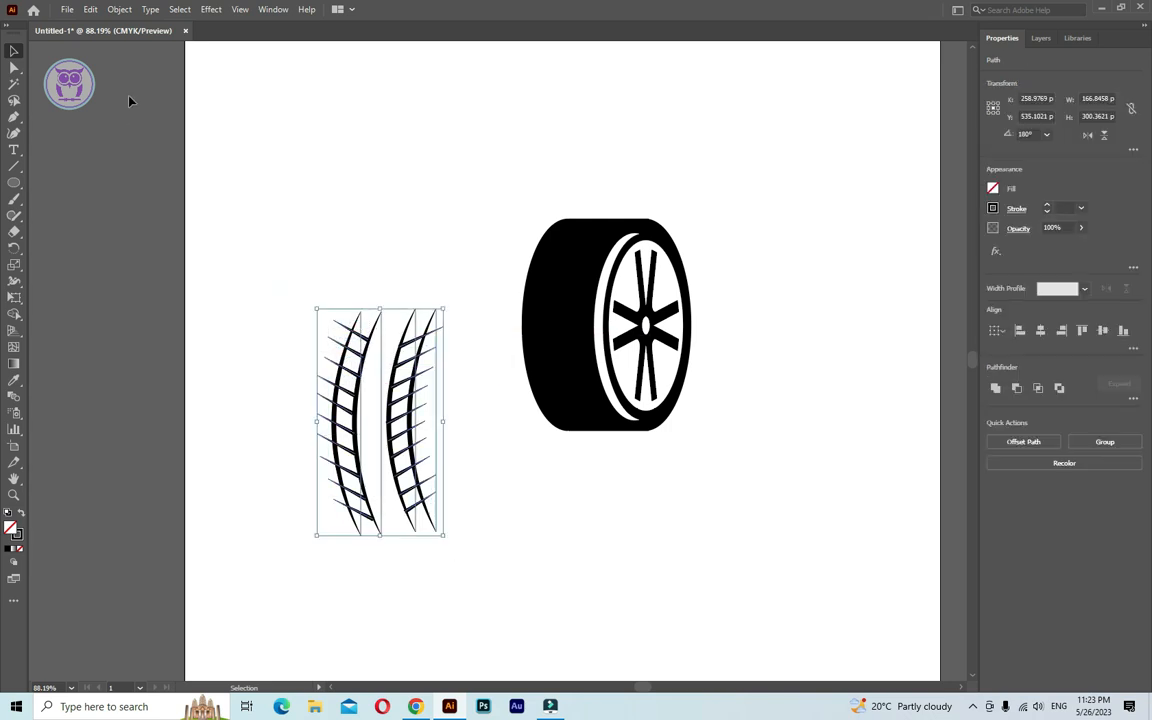
{"action": "left_click", "coordinate": [120, 8]}
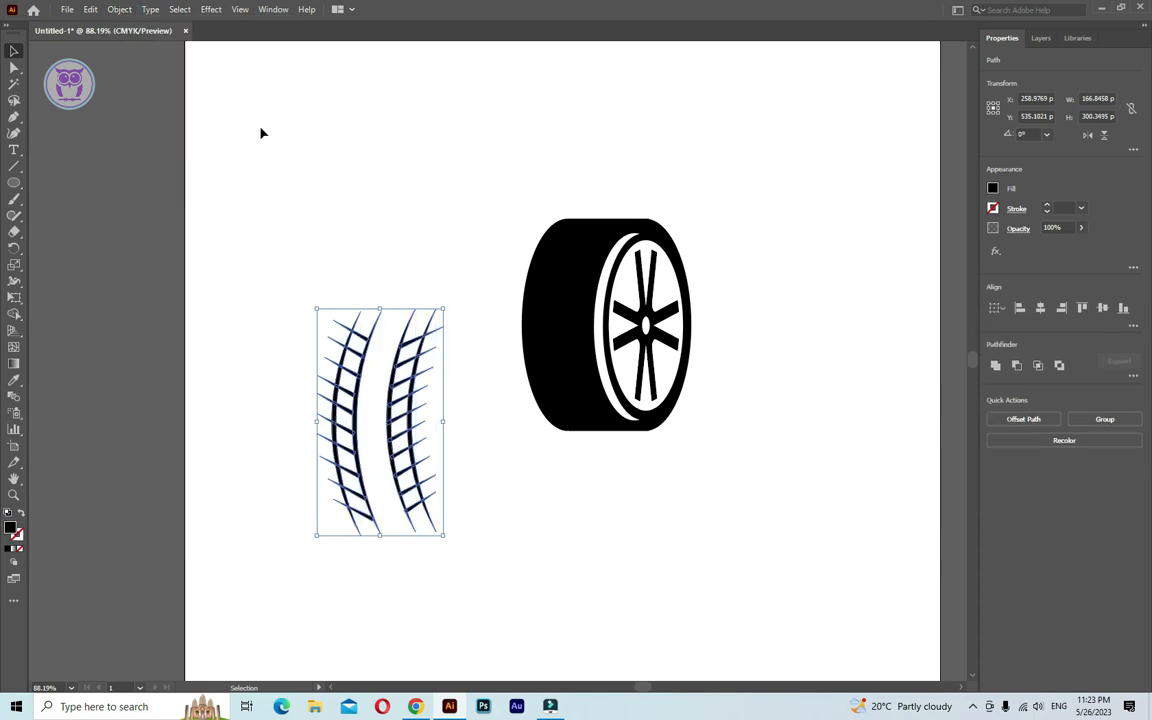
{"action": "left_click", "coordinate": [120, 8]}
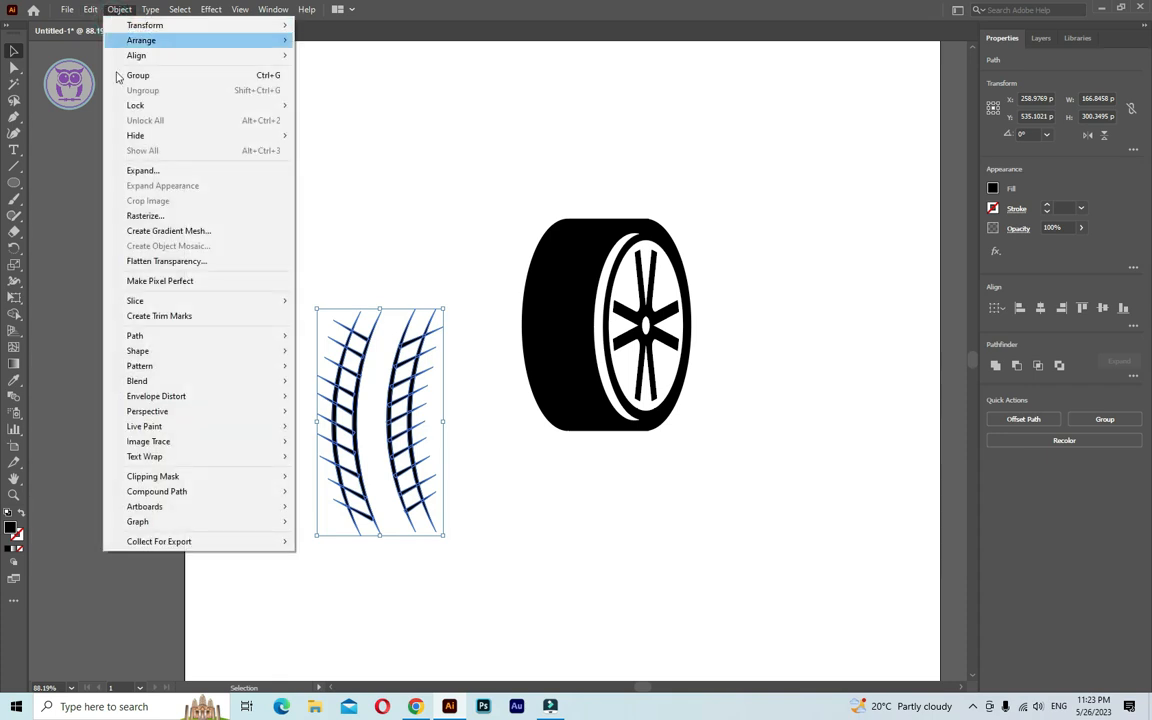
{"action": "left_click", "coordinate": [248, 224]}
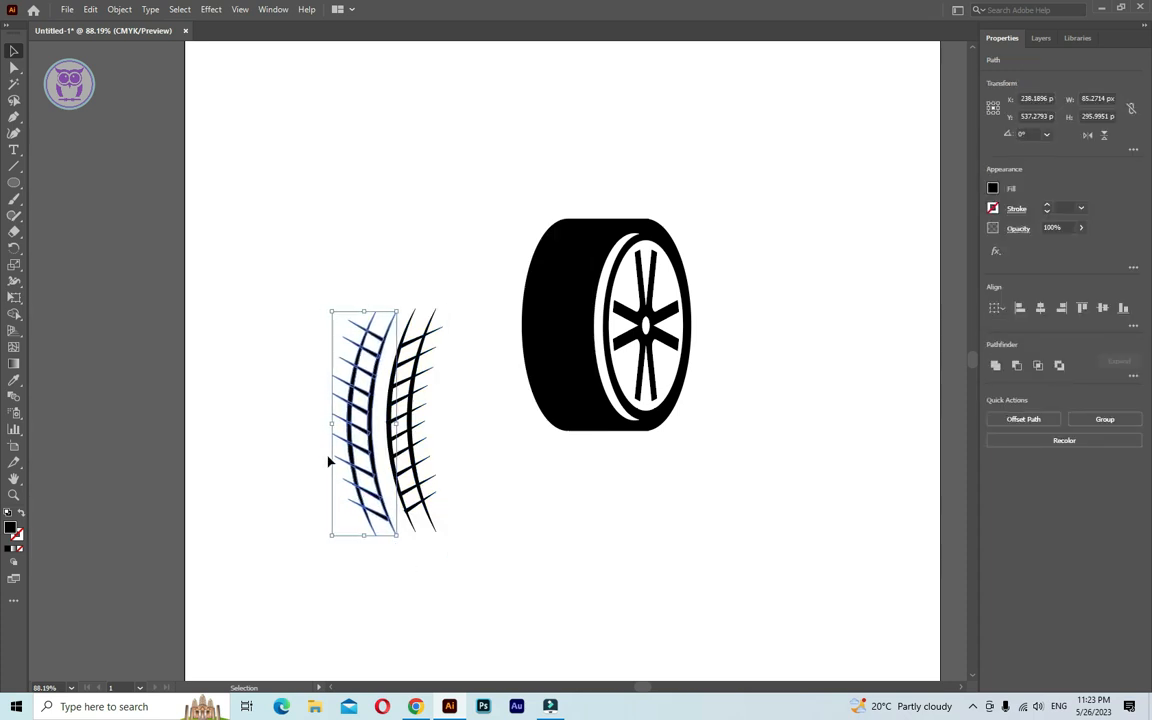
{"action": "right_click", "coordinate": [388, 424]}
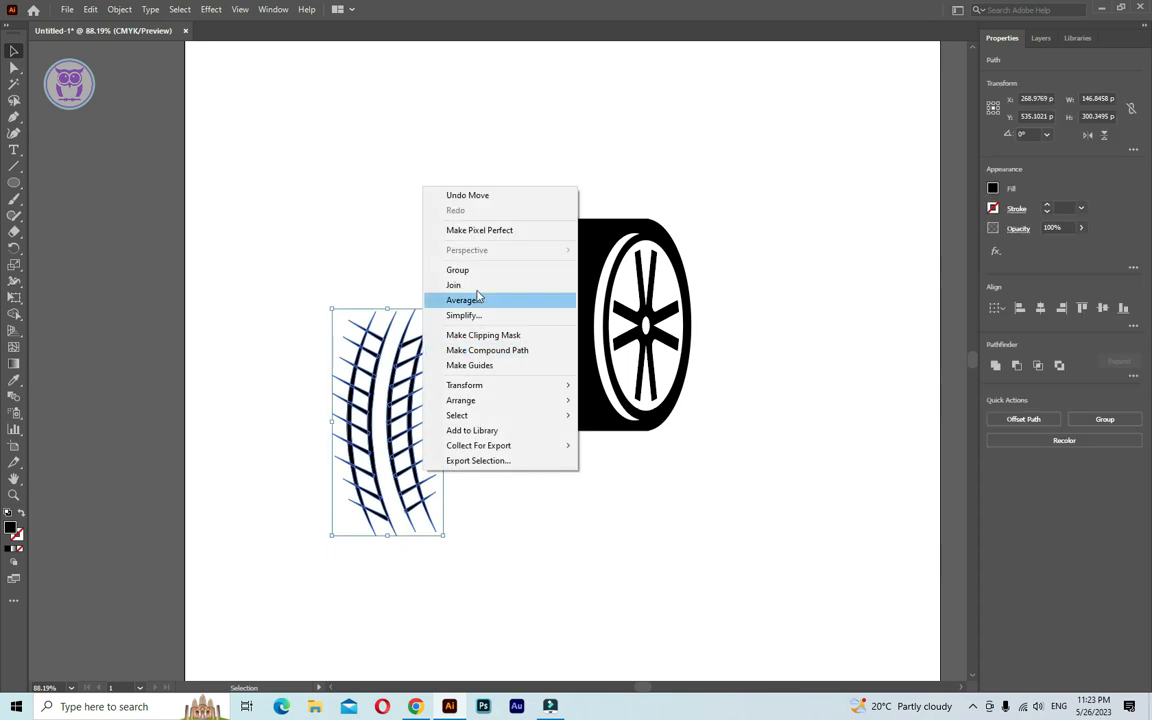
{"action": "left_click", "coordinate": [456, 270]}
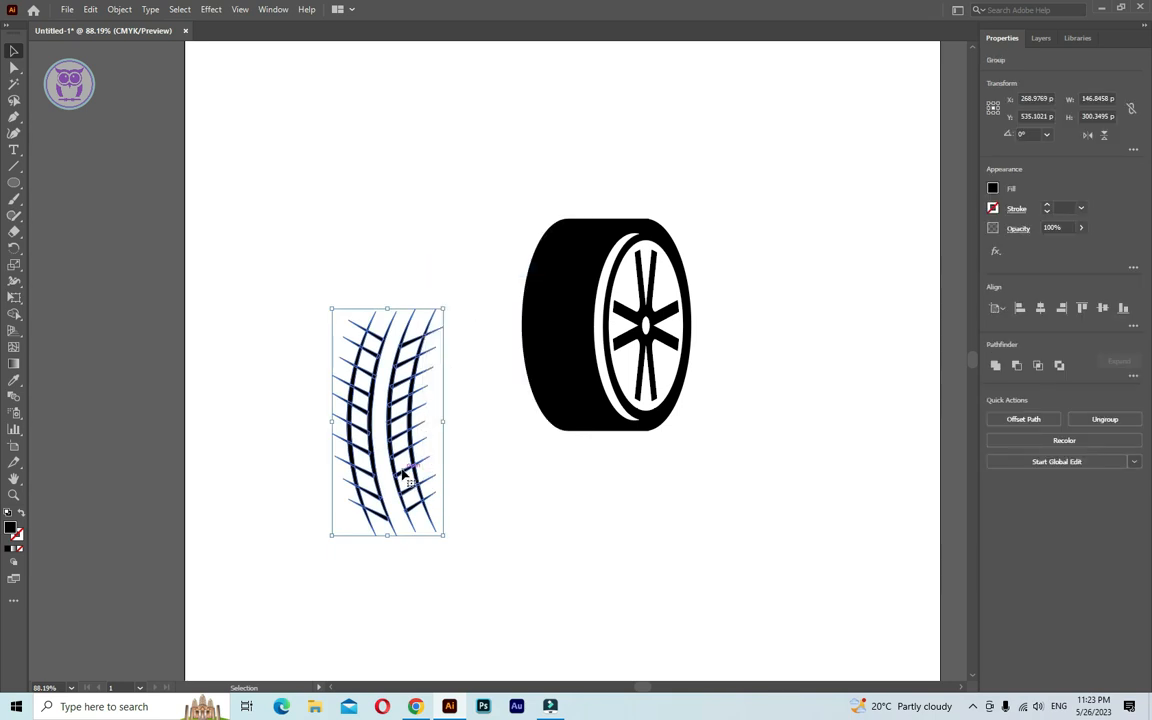
- Colour the tread group white and place it over the black tire face
{"action": "left_click_drag", "start_coordinate": [388, 420], "coordinate": [576, 330]}
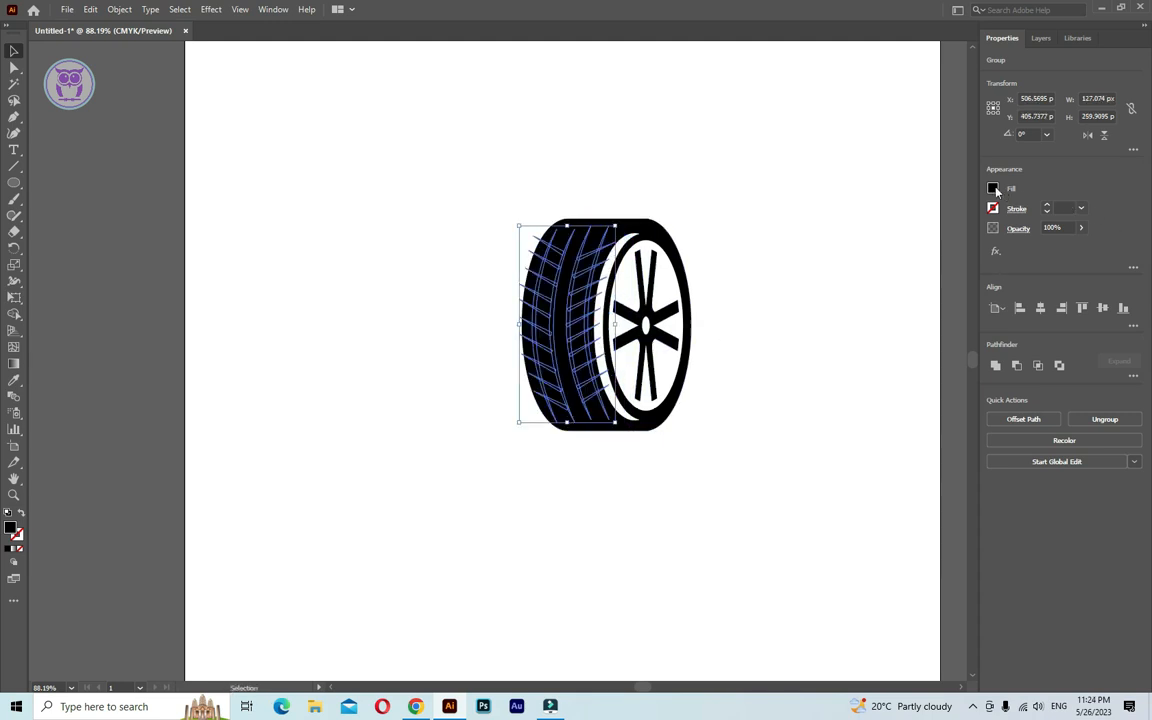
{"action": "left_click", "coordinate": [714, 584]}
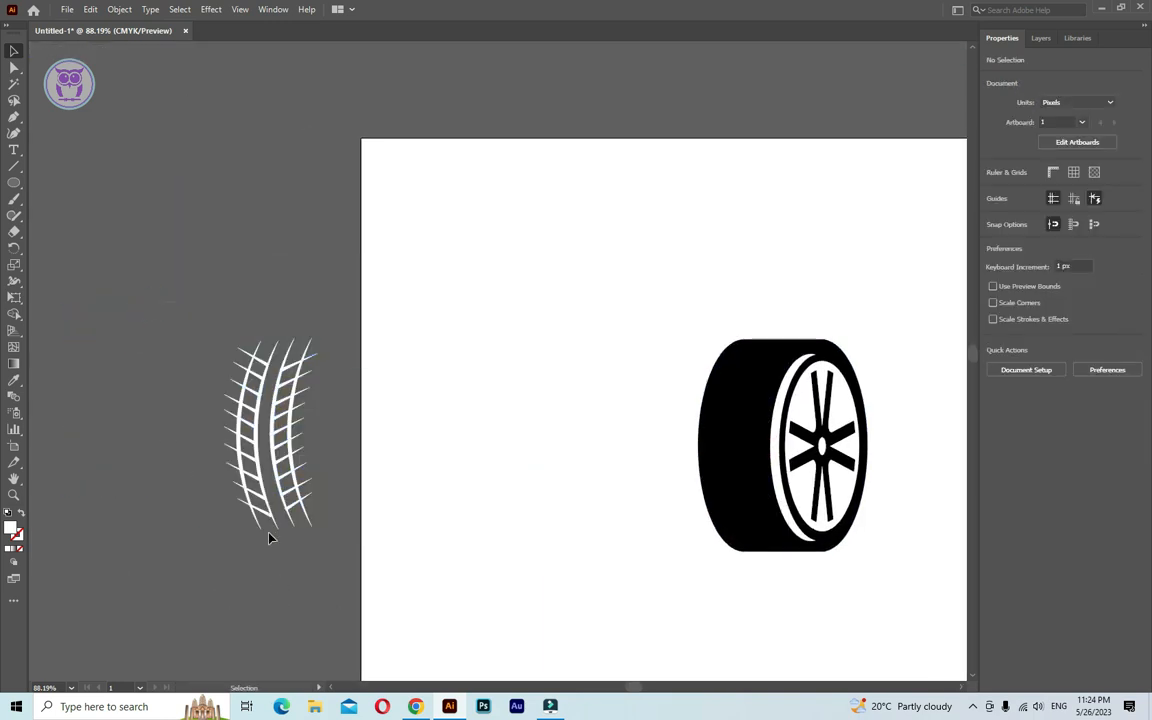
{"action": "left_click", "coordinate": [270, 436]}
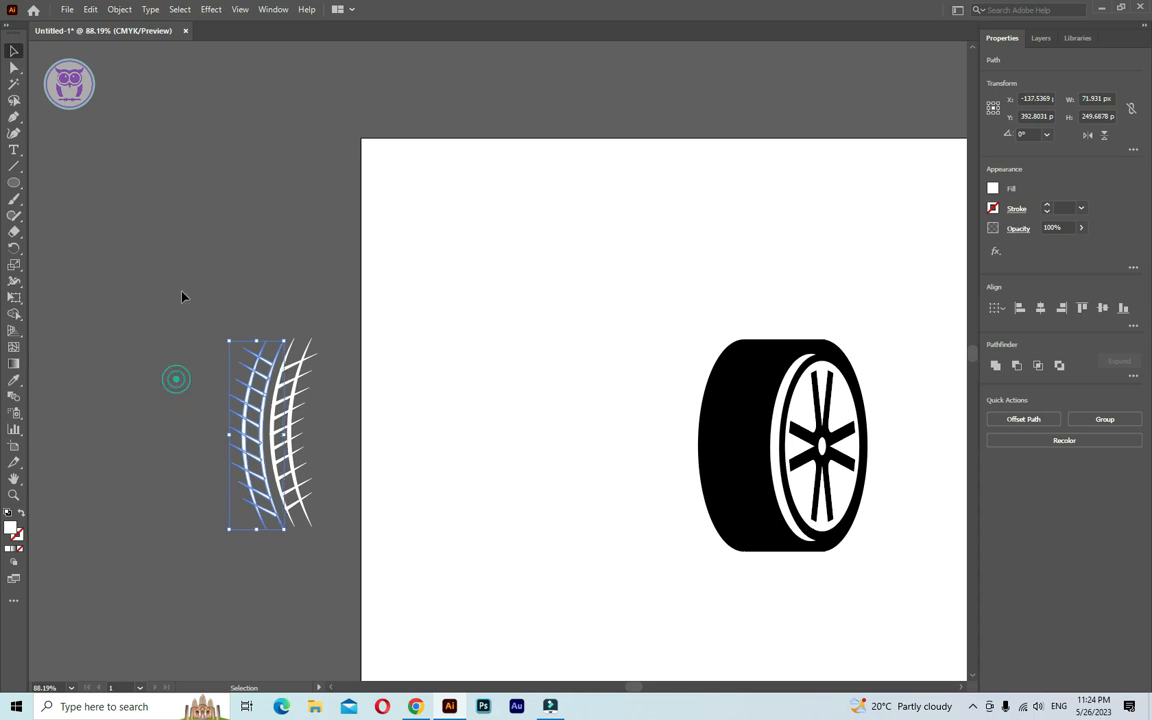
{"action": "right_click", "coordinate": [290, 430]}
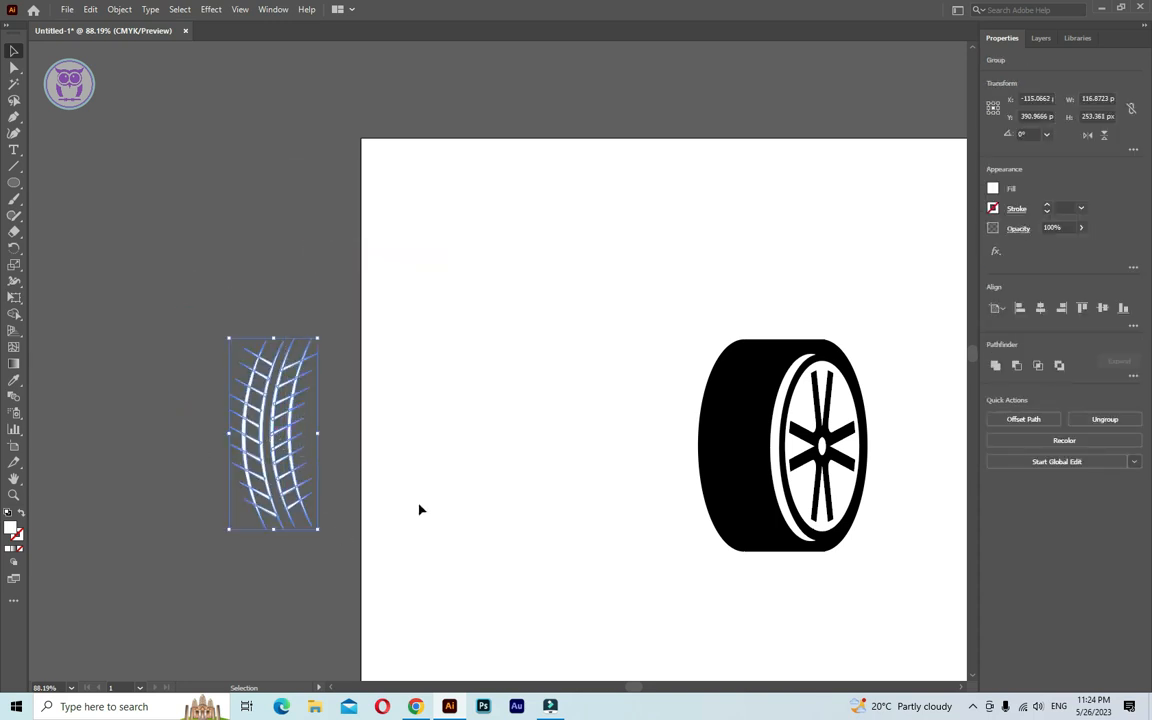
{"action": "left_click_drag", "start_coordinate": [784, 444], "coordinate": [668, 418]}
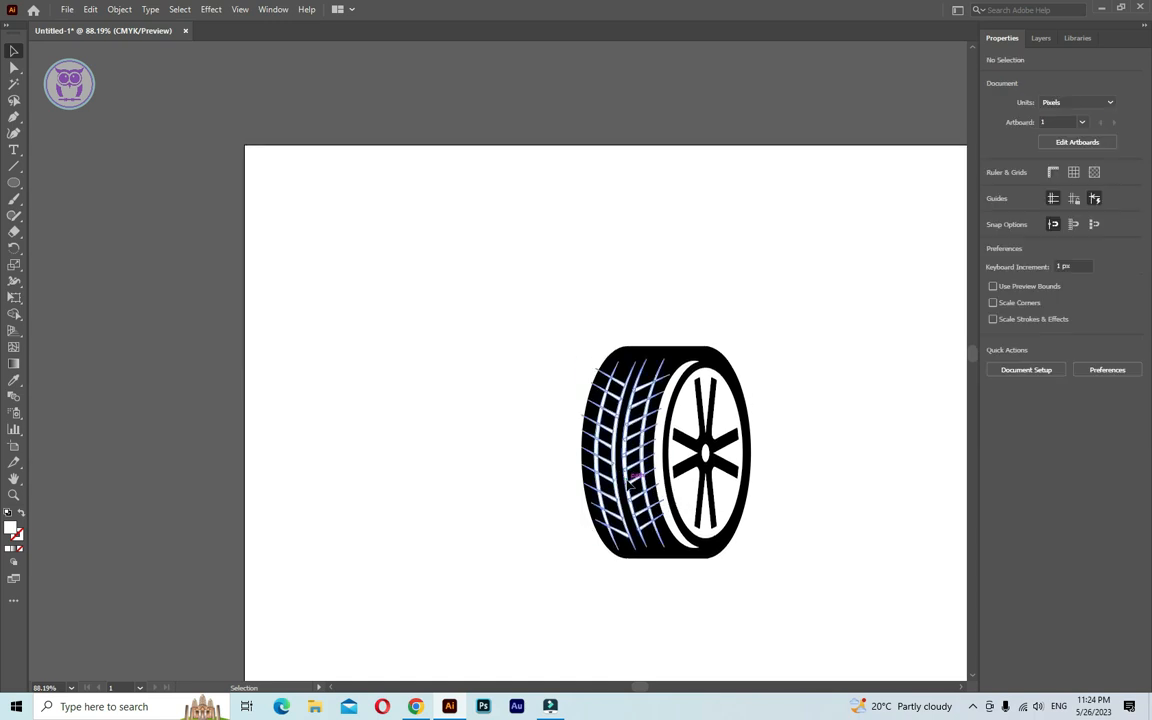
{"action": "left_click", "coordinate": [624, 450]}
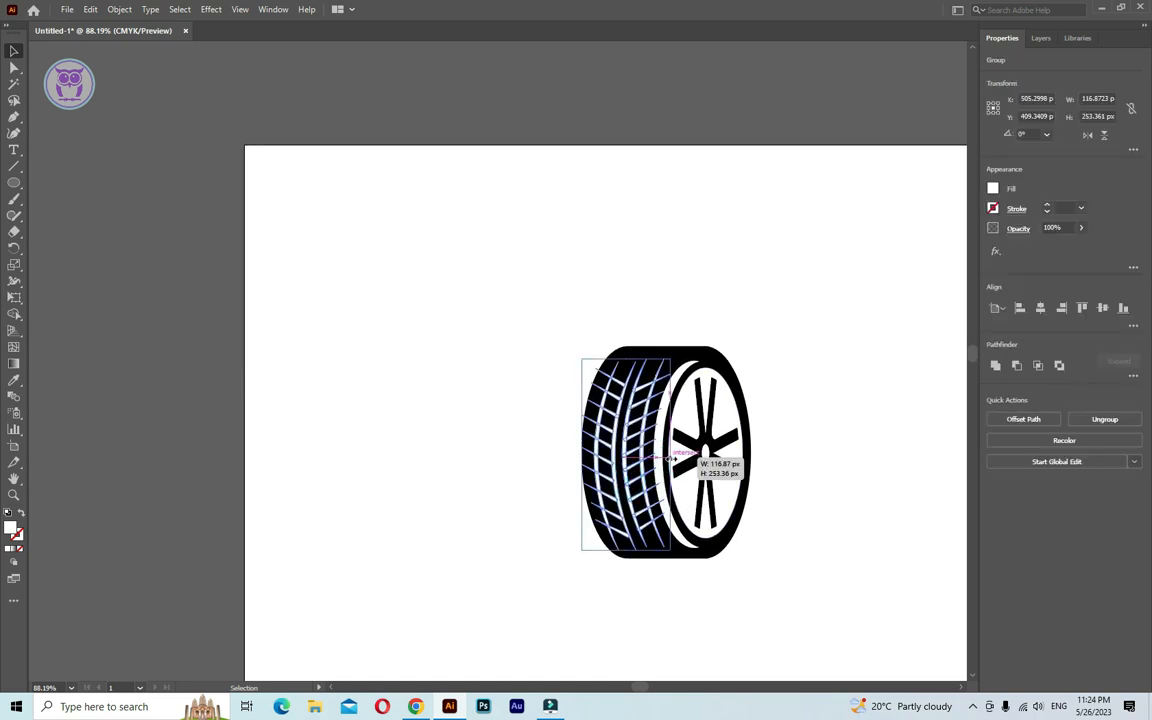